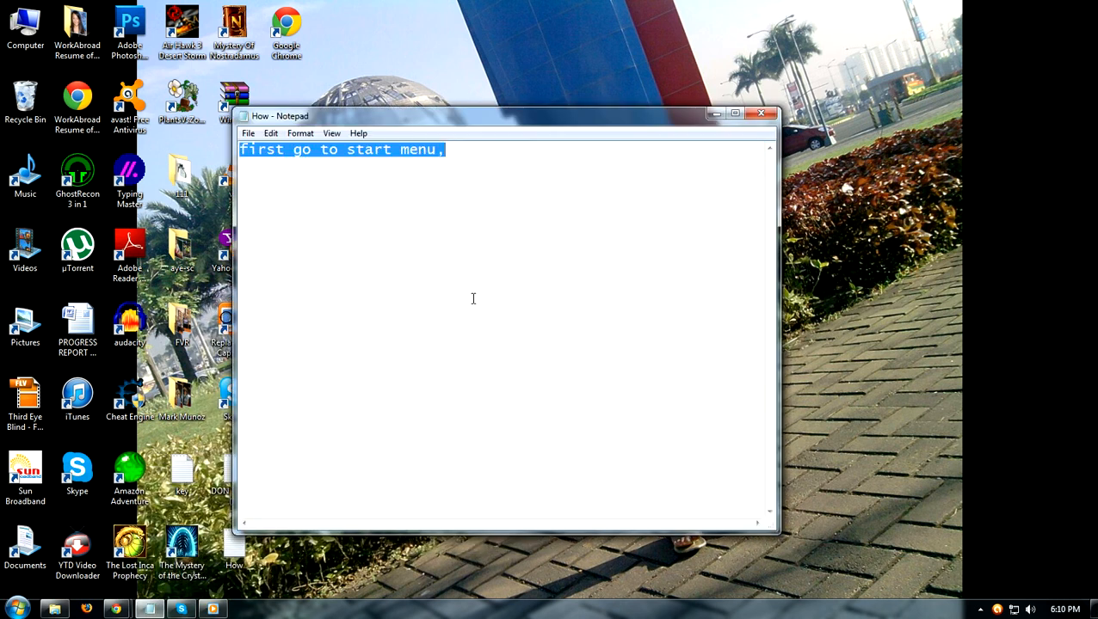
Step: Write the intro caption 'i will show you how to enable windows application in windows', then select it all to clear it
text(i will show)
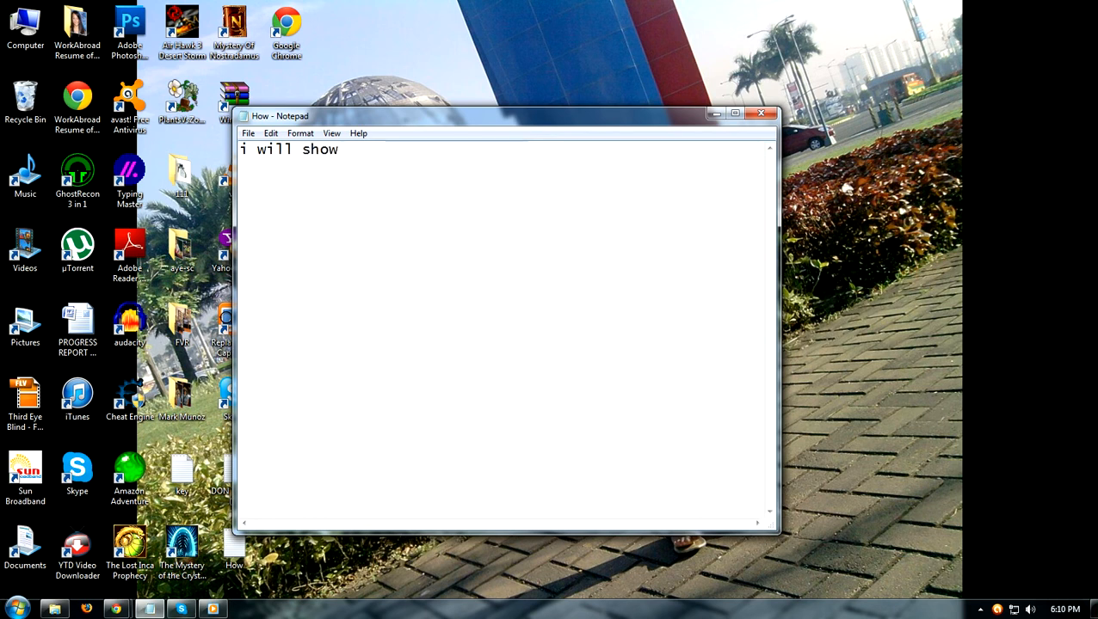
text(you how to)
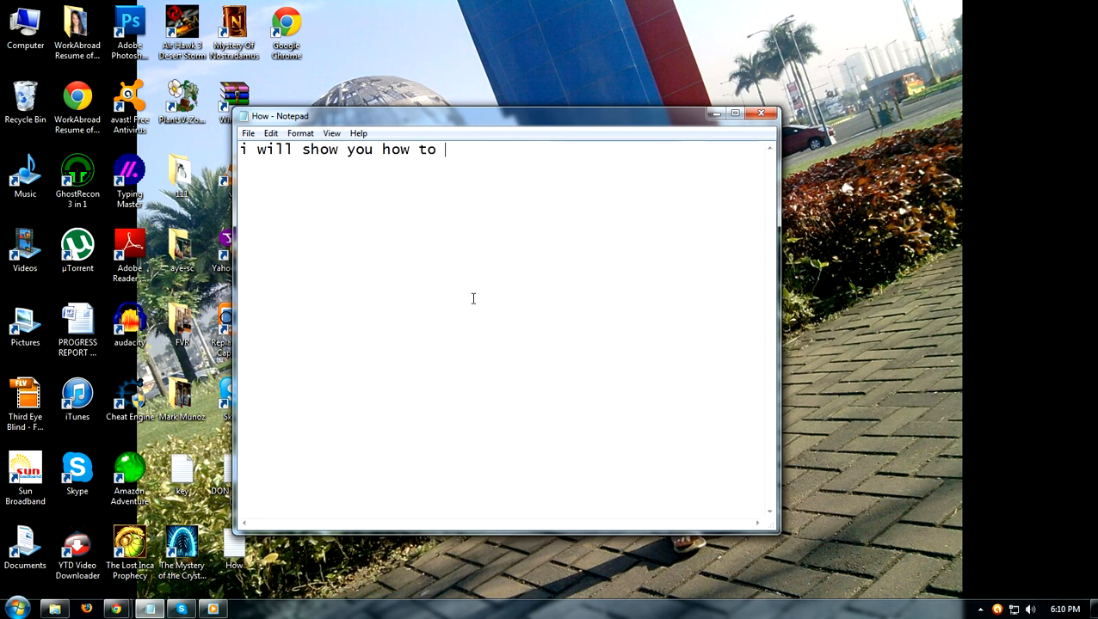
text(enable)
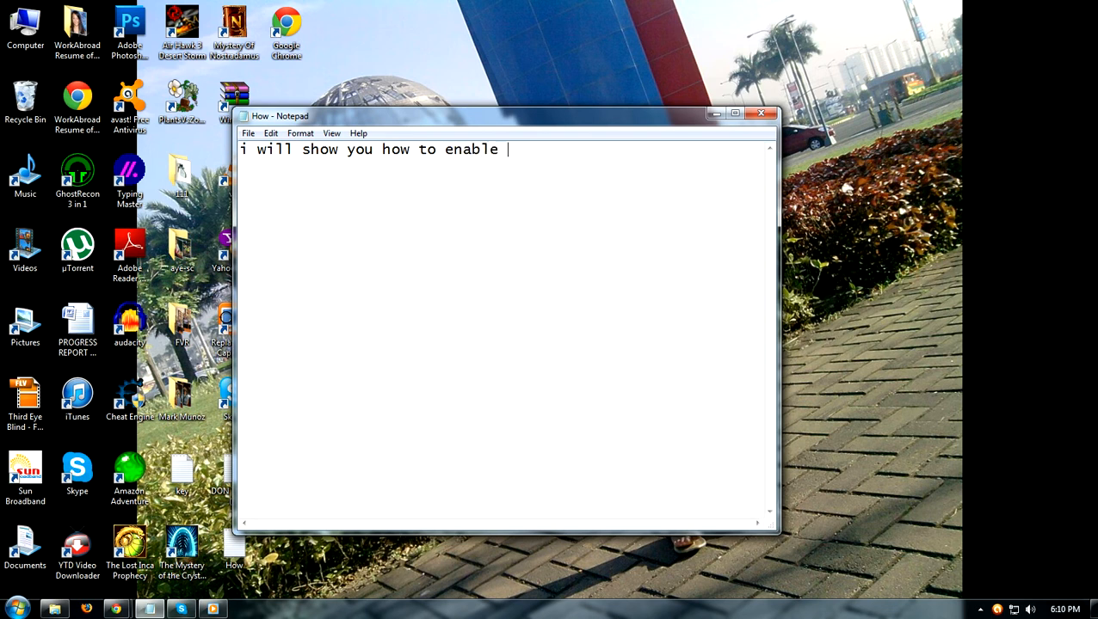
text(win)
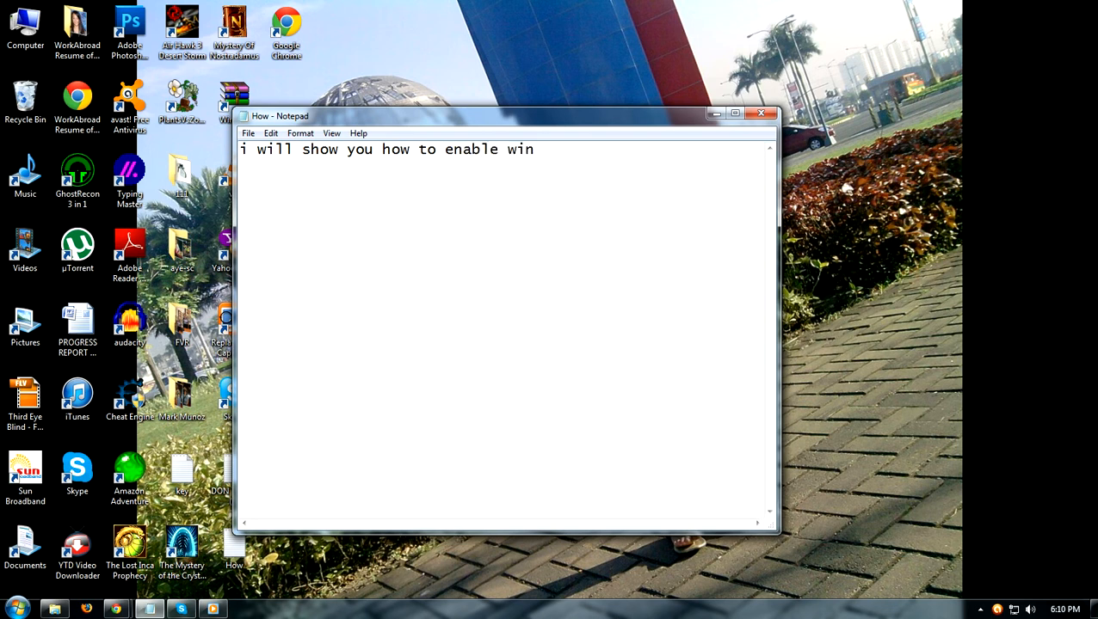
text(dows a)
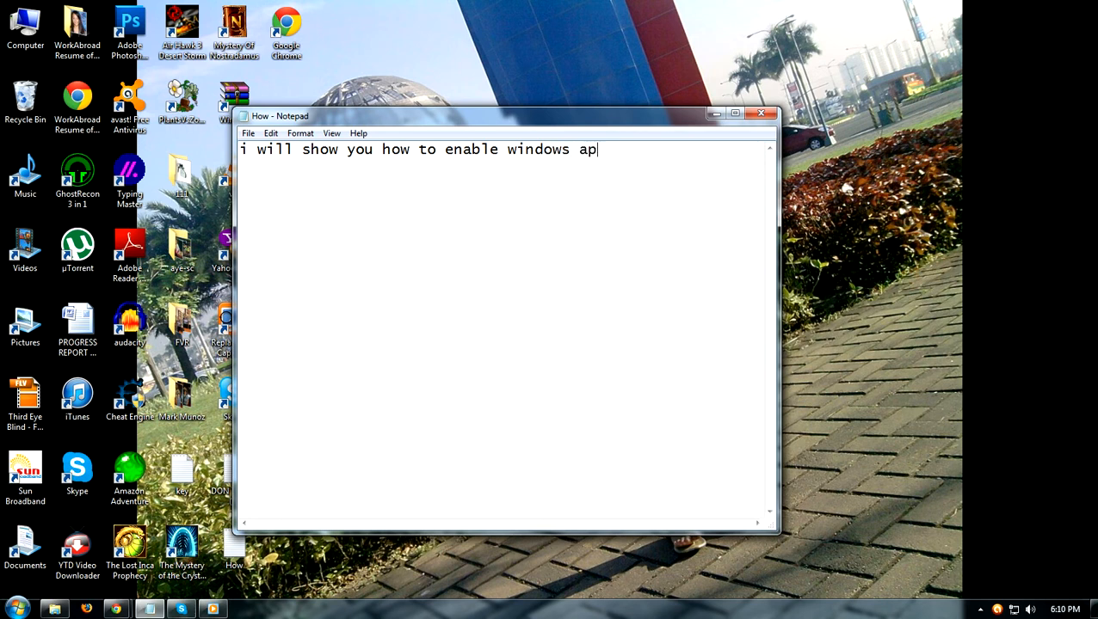
text(plication in)
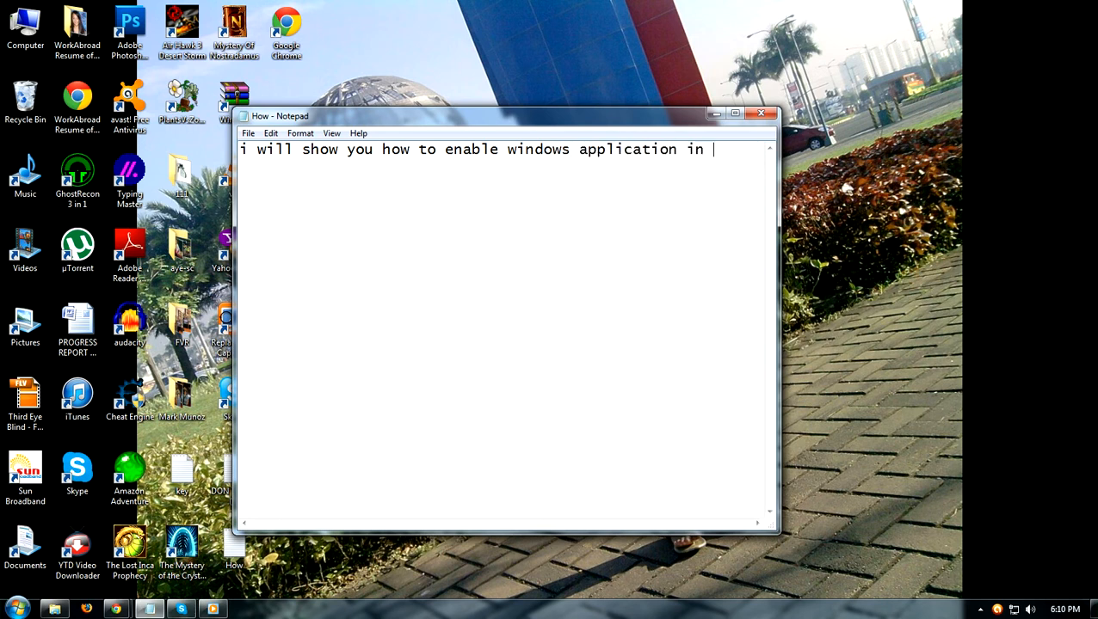
text(windows 7)
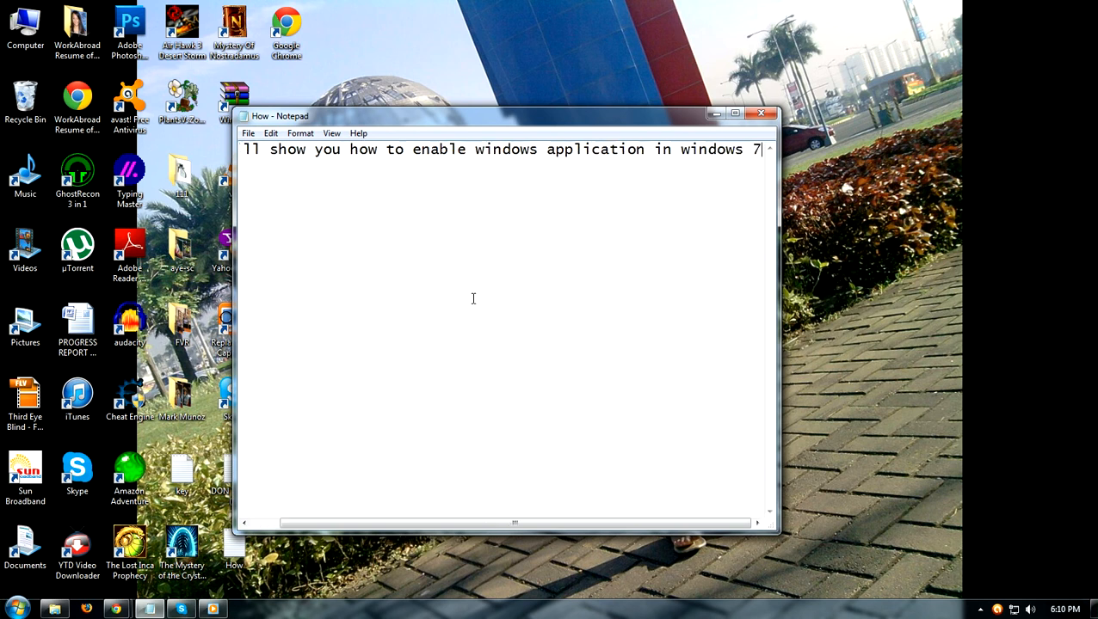
key(ctrl+a)
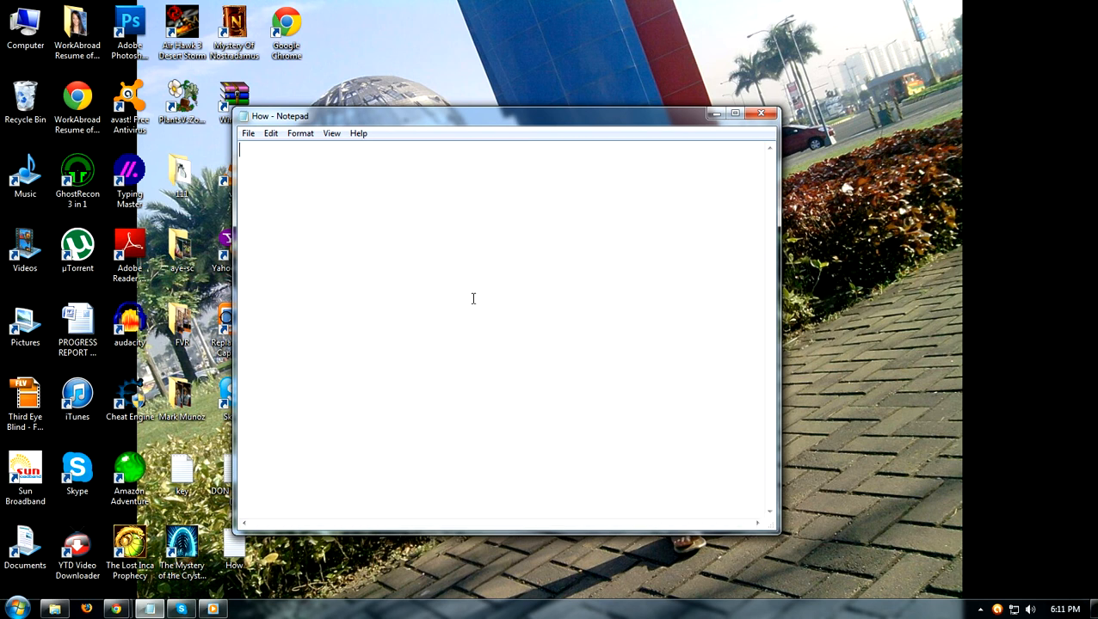
Step: Write the caption 'first go to start menu and Control panel' in Notepad
text(first)
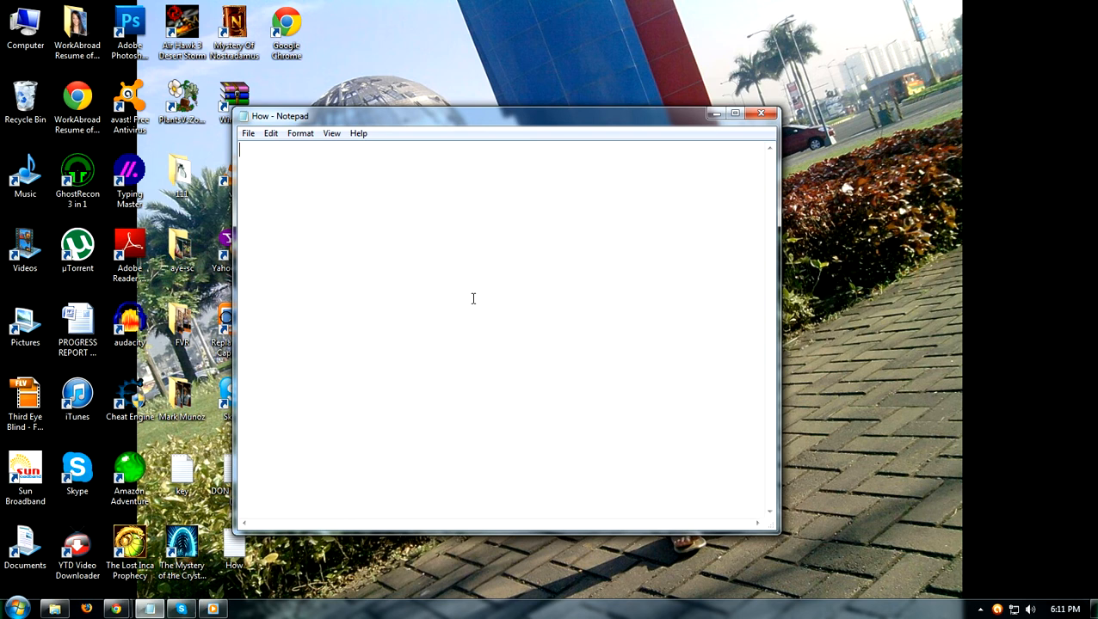
text(go to)
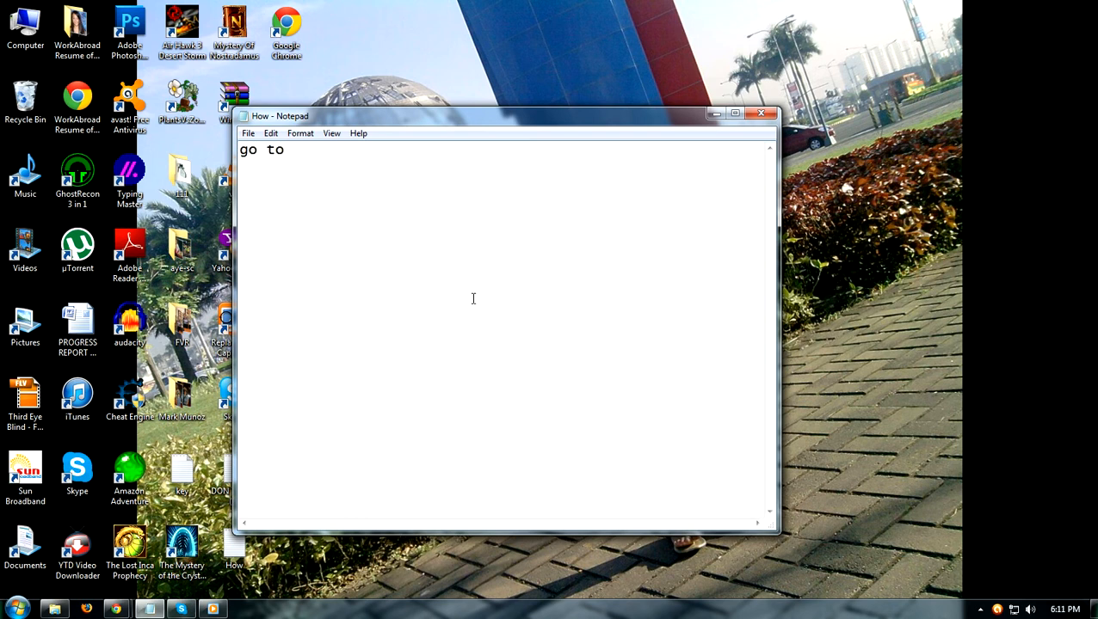
text(start menu a)
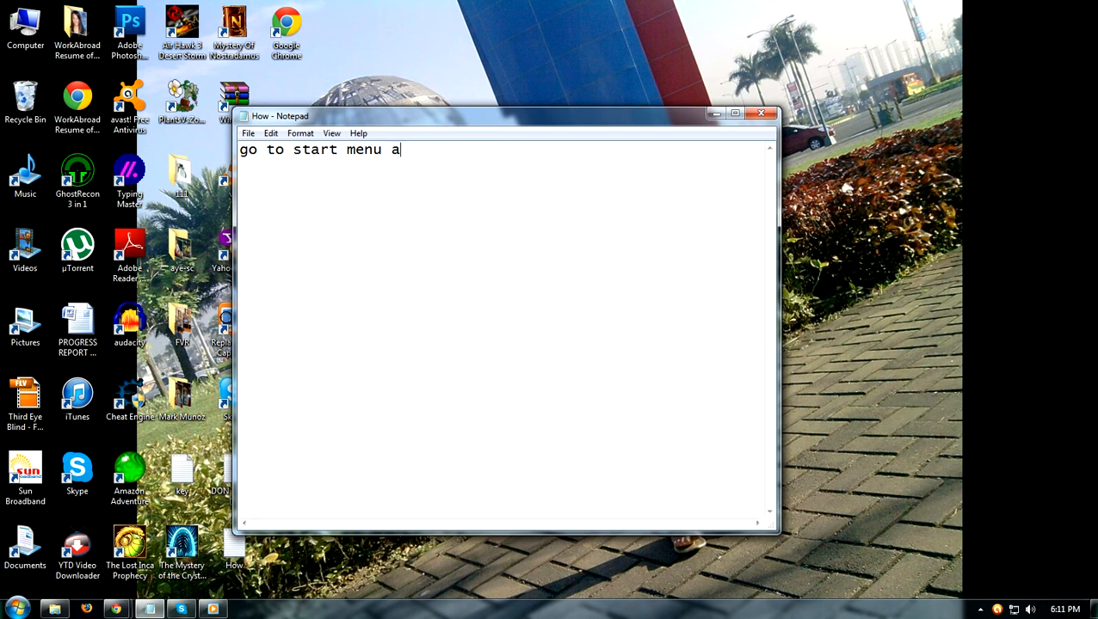
text(nd)
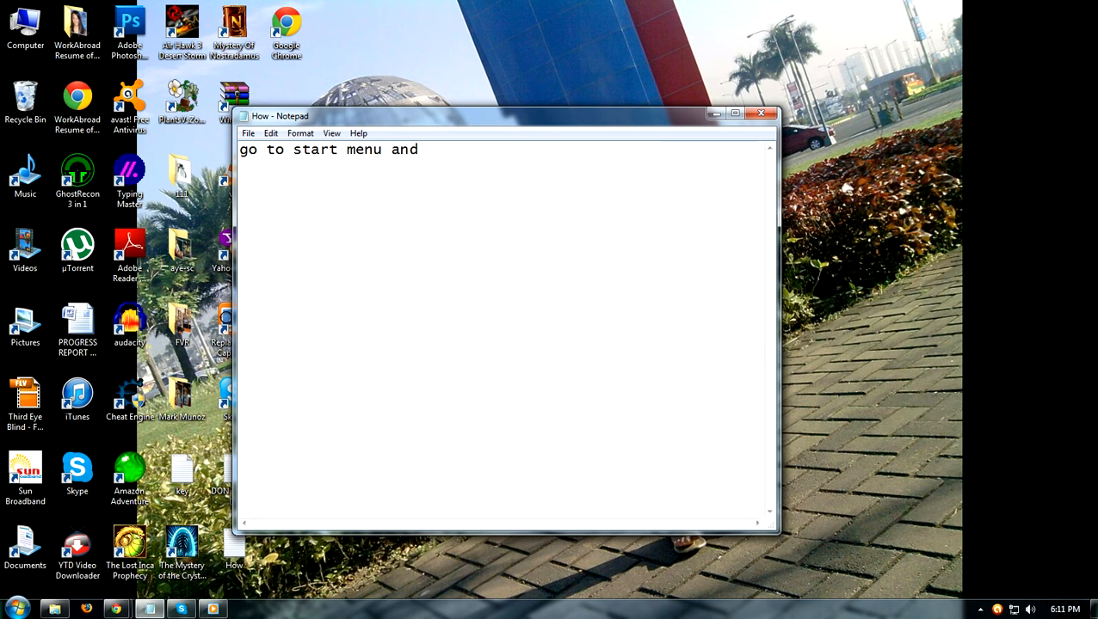
text(Control p)
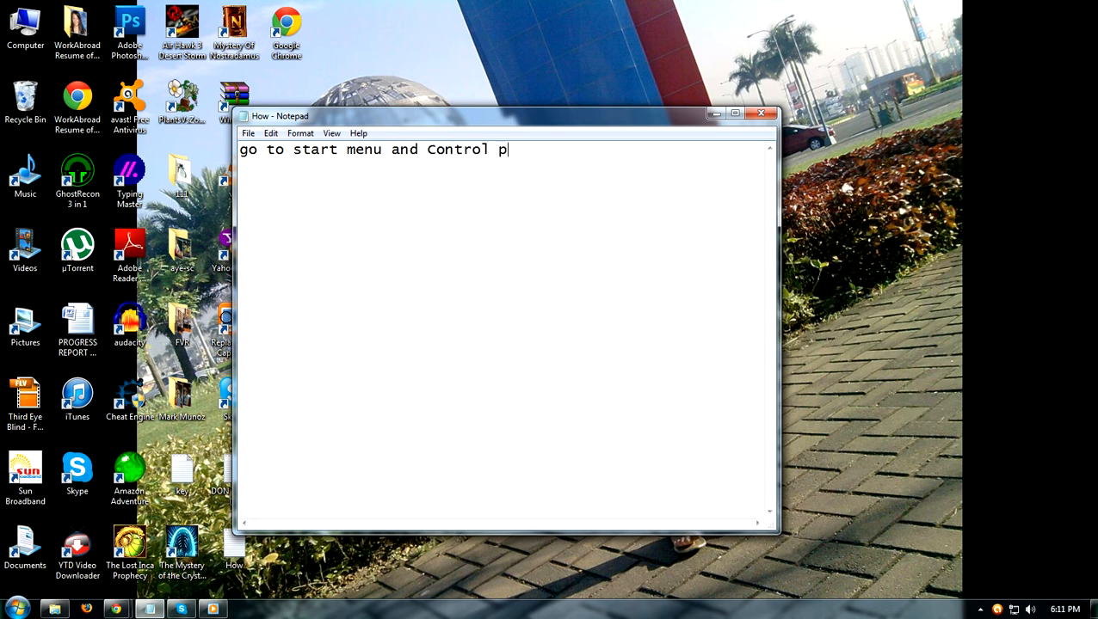
text(anel)
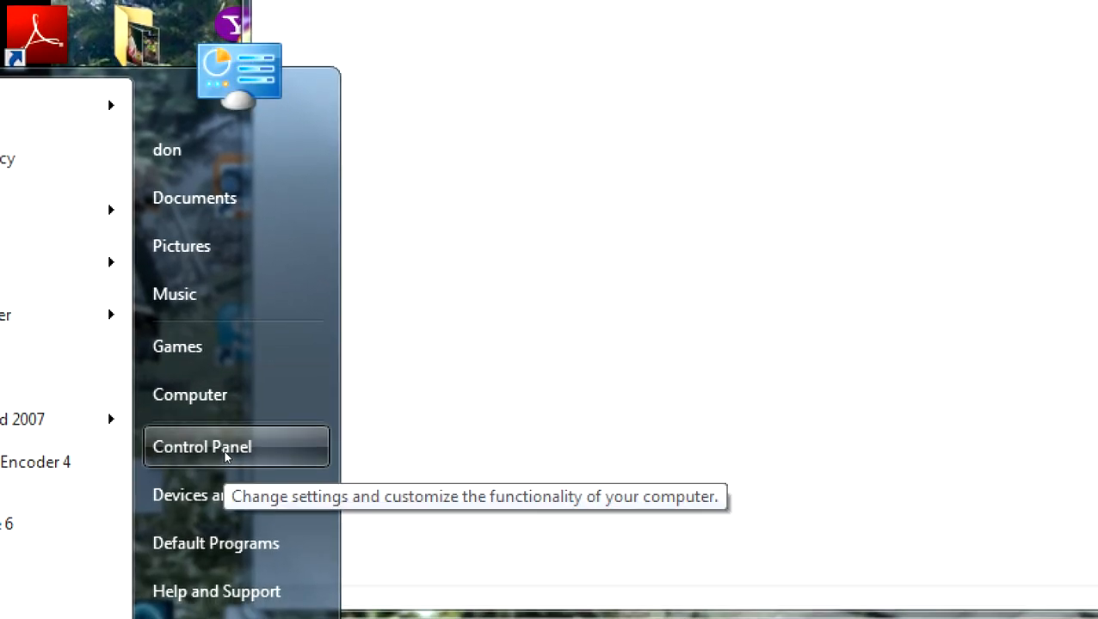
Step: Launch Control Panel from the Start menu, caption 'click program' in Notepad, then hide the note to reveal Control Panel
click(201, 448)
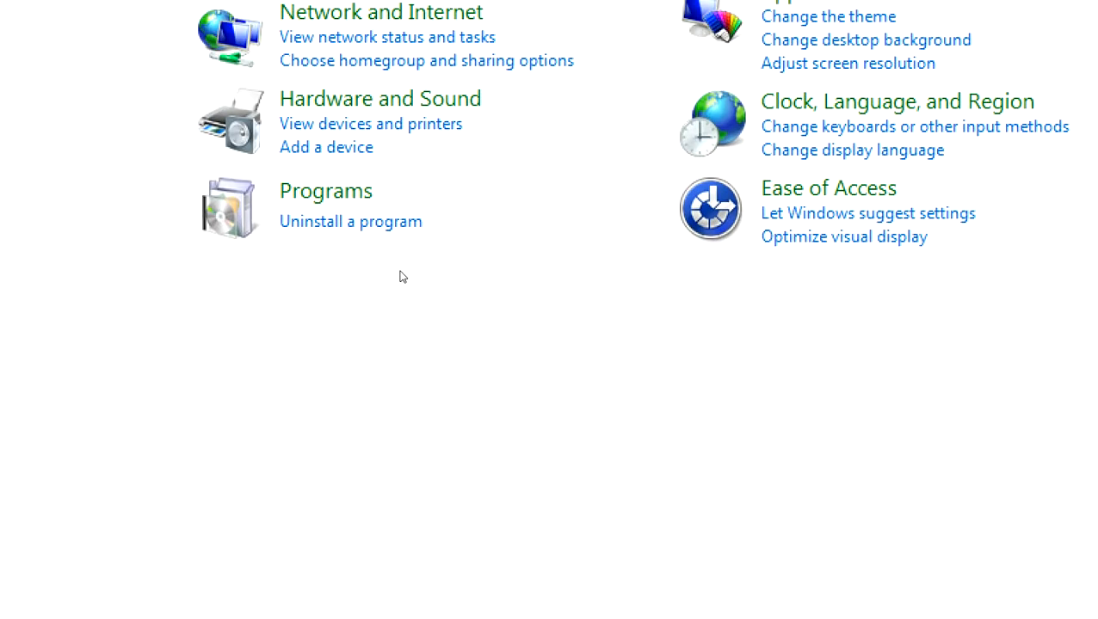
mouse_move(365, 237)
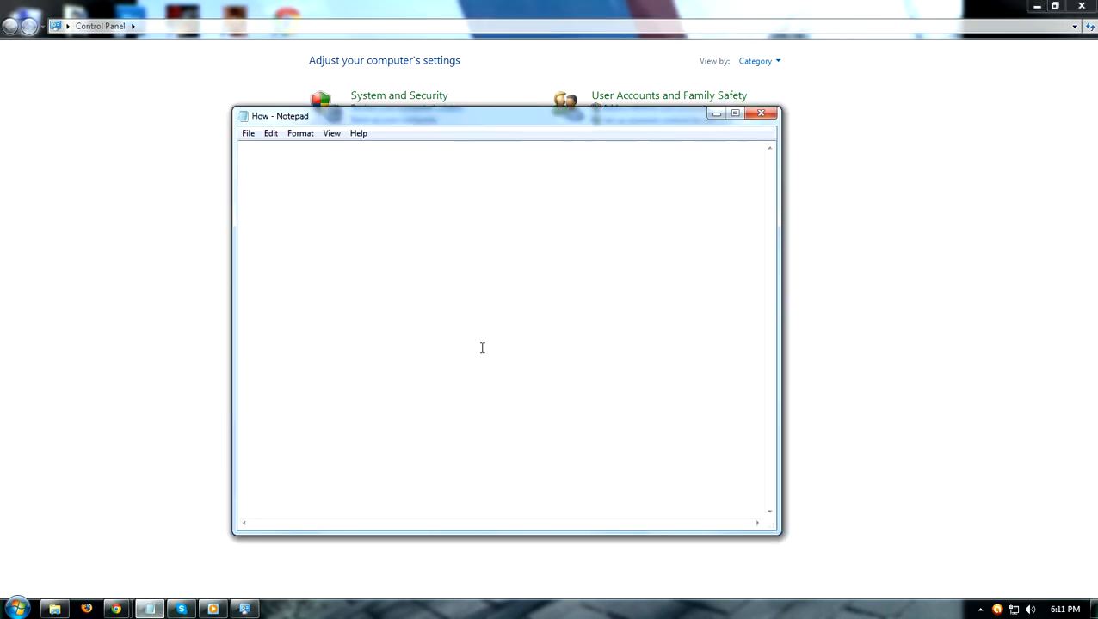
text(click)
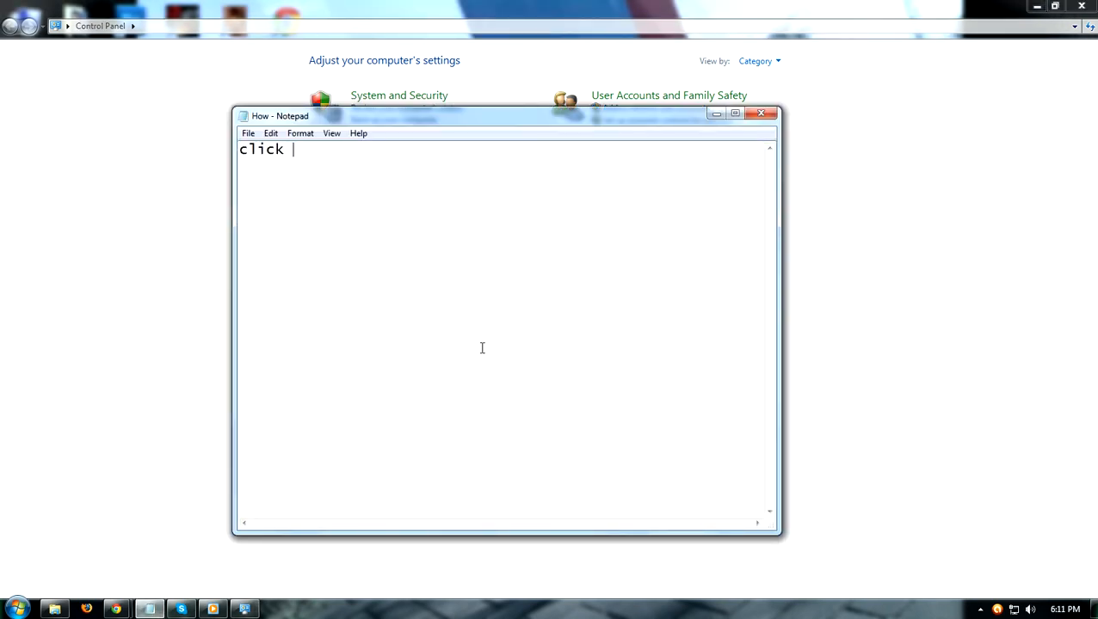
text(program)
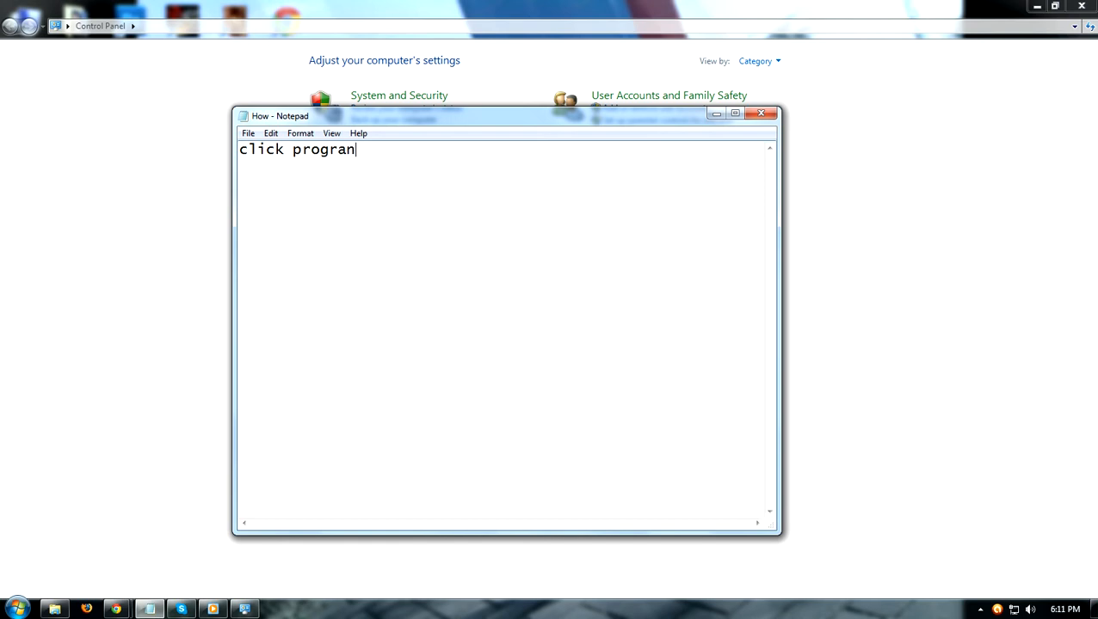
mouse_move(482, 348)
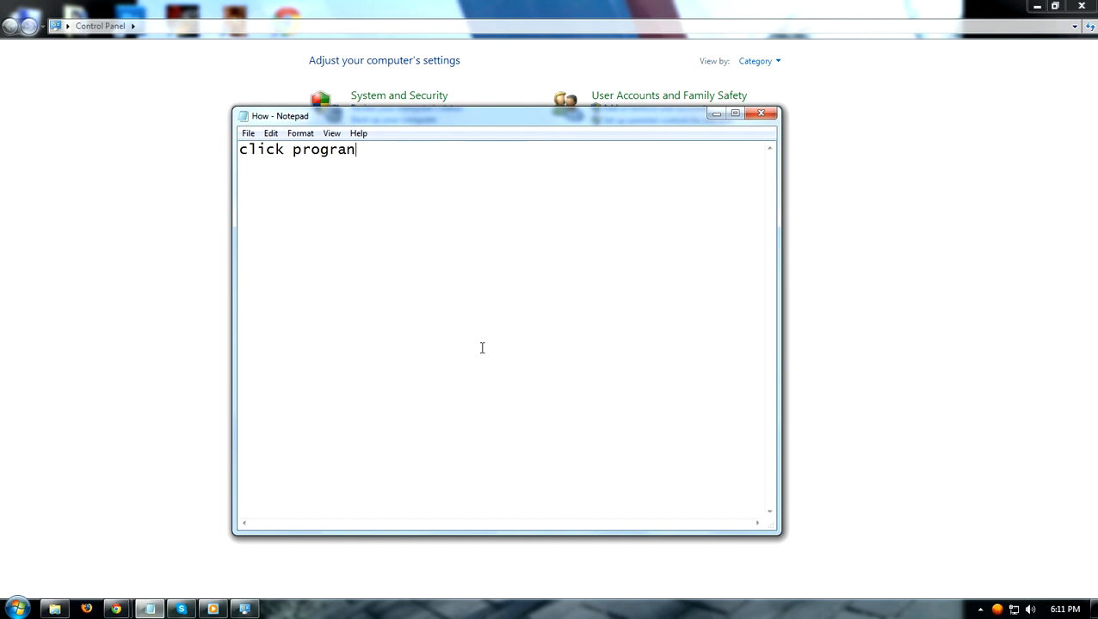
key(ctrl+a)
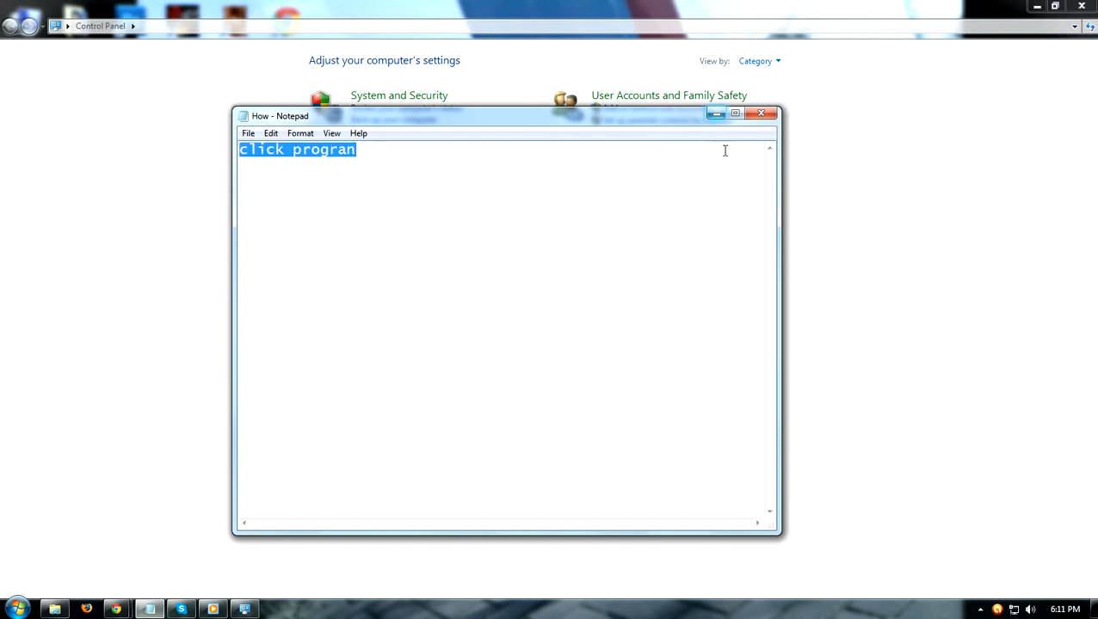
click(760, 113)
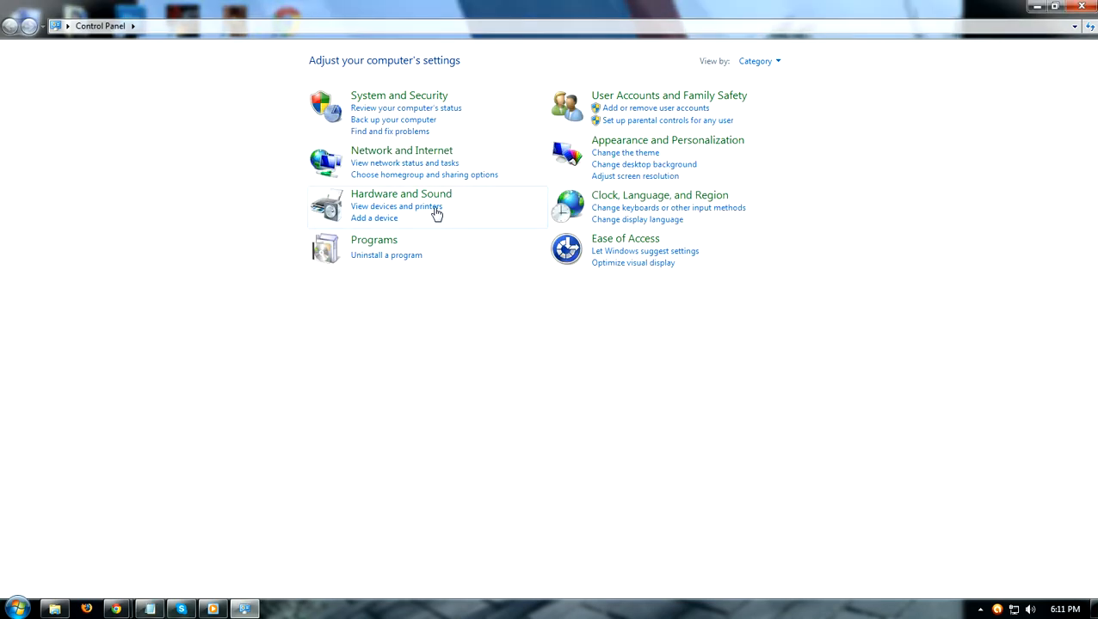
mouse_move(454, 275)
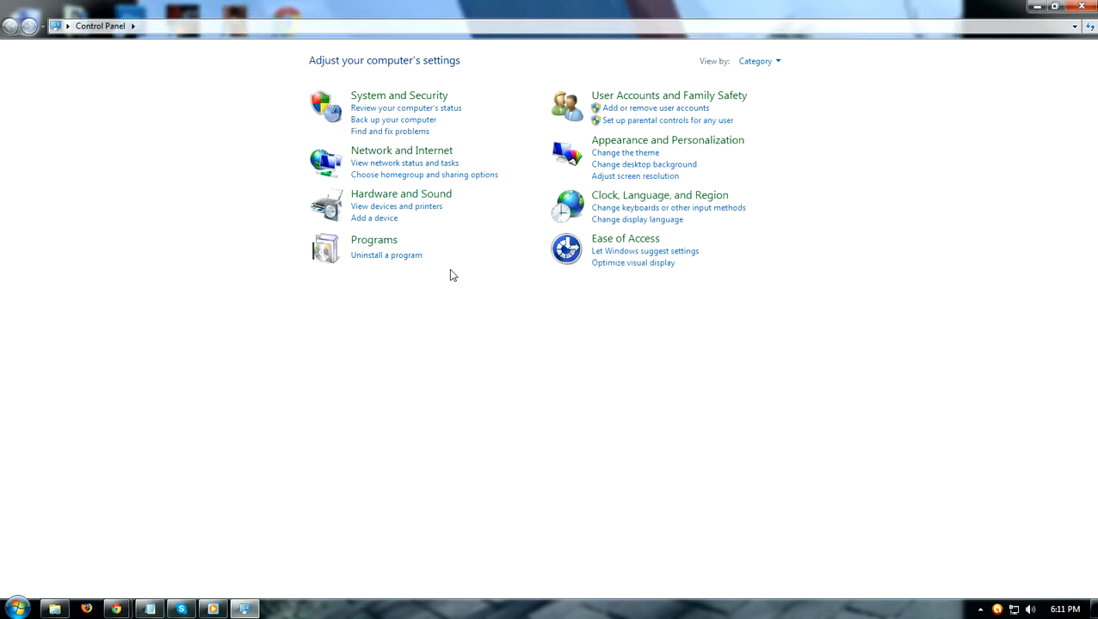
Step: Go to the Programs category and caption 'windows features on or off' in Notepad
click(373, 239)
text(click turn window)
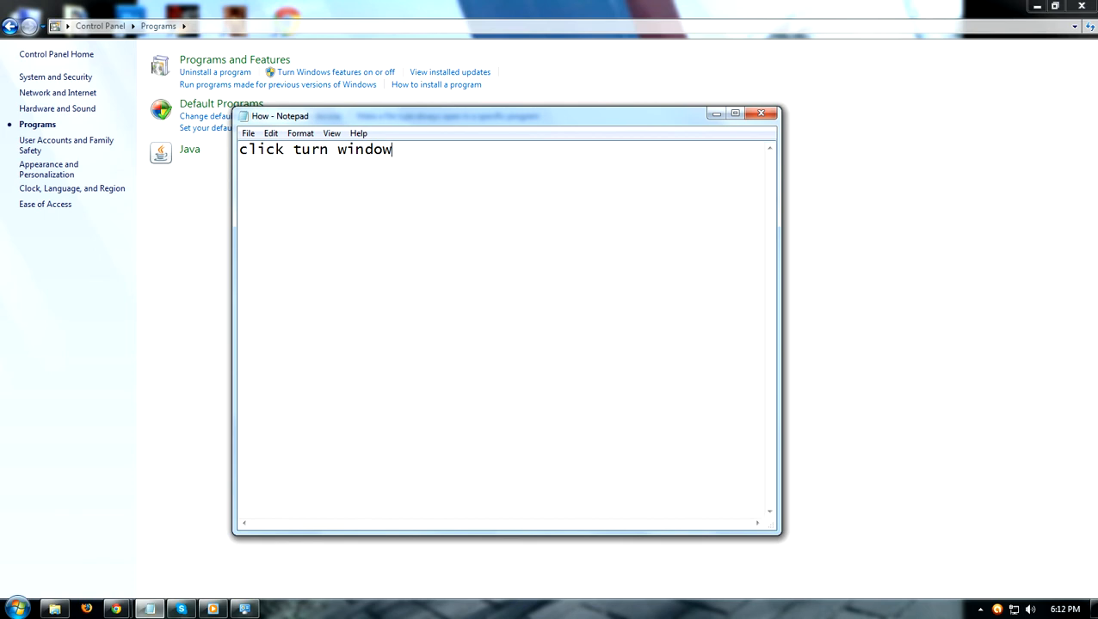
text(s fea)
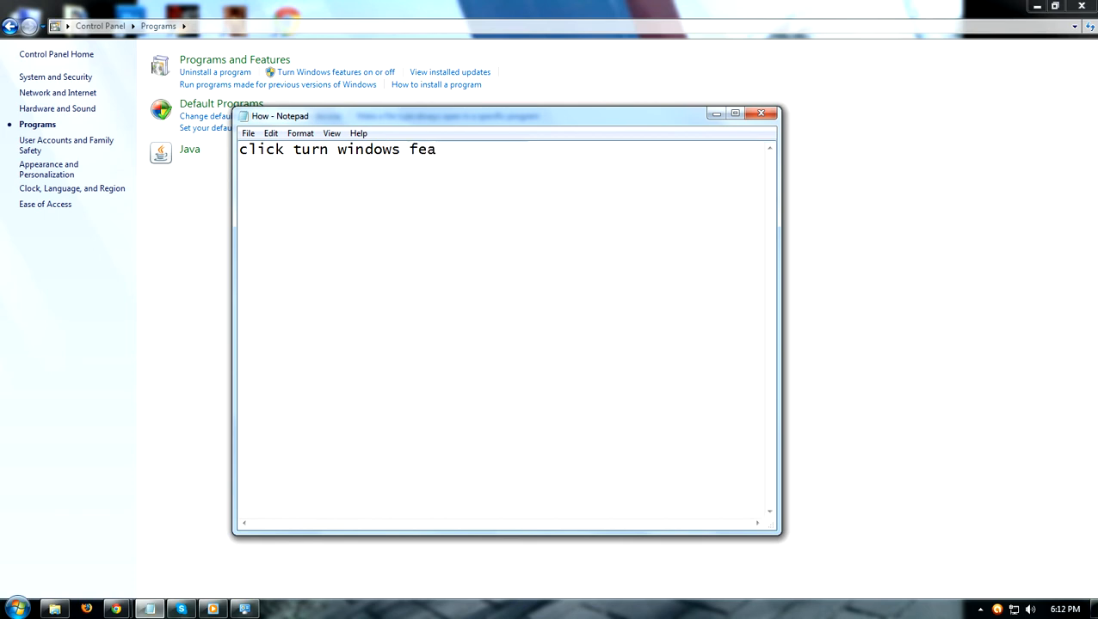
text(tures)
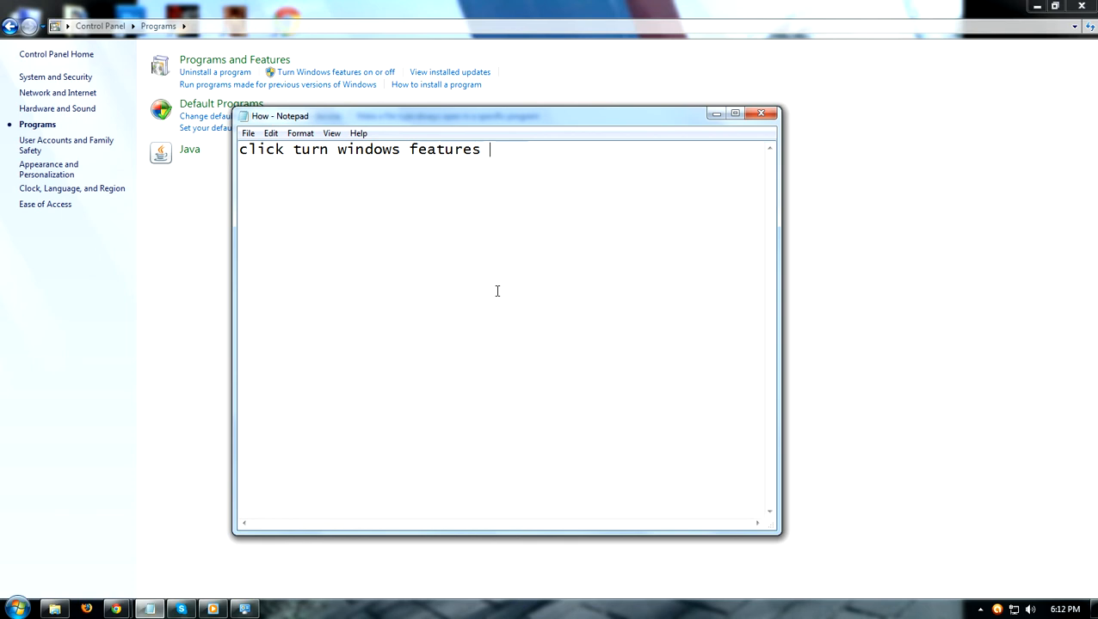
text(on or o)
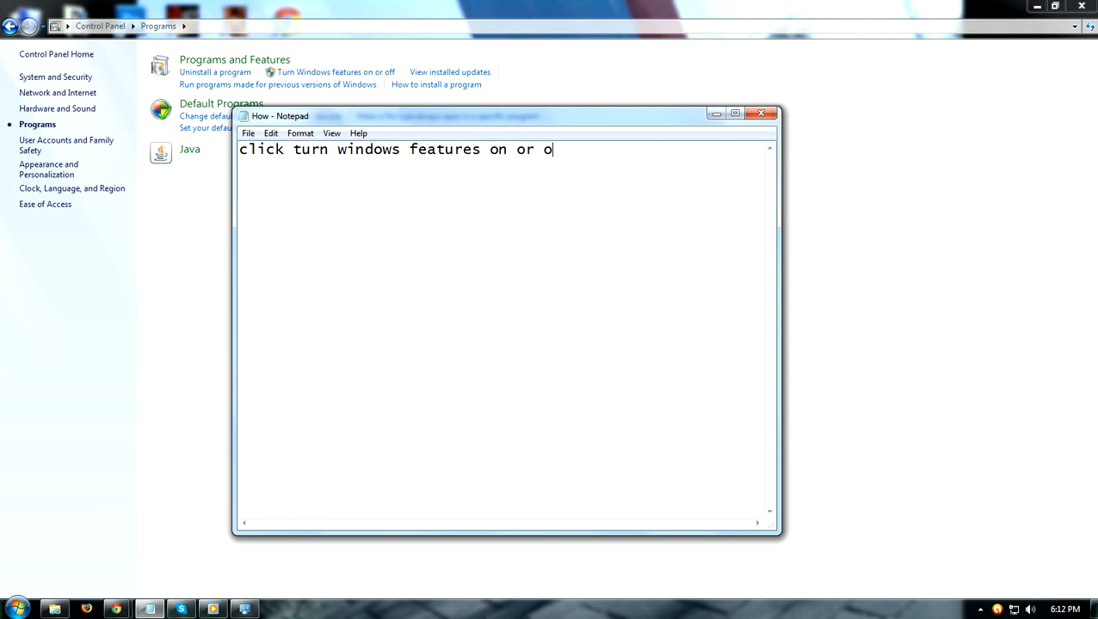
text(ff)
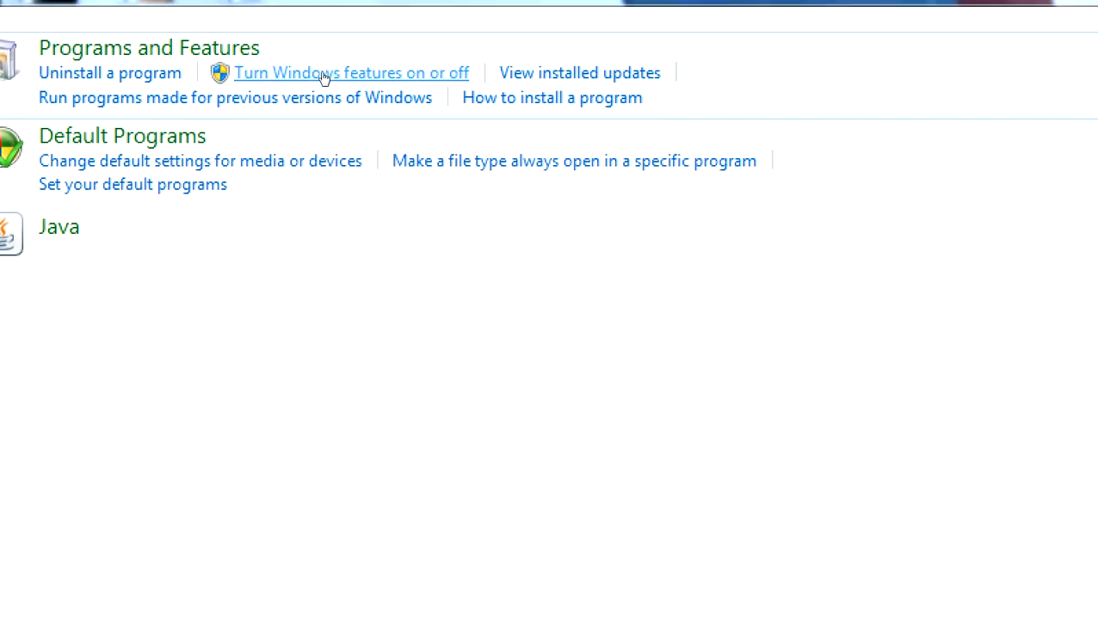
Step: Bring up the 'Turn Windows features on or off' list and begin the 'find' caption
click(351, 72)
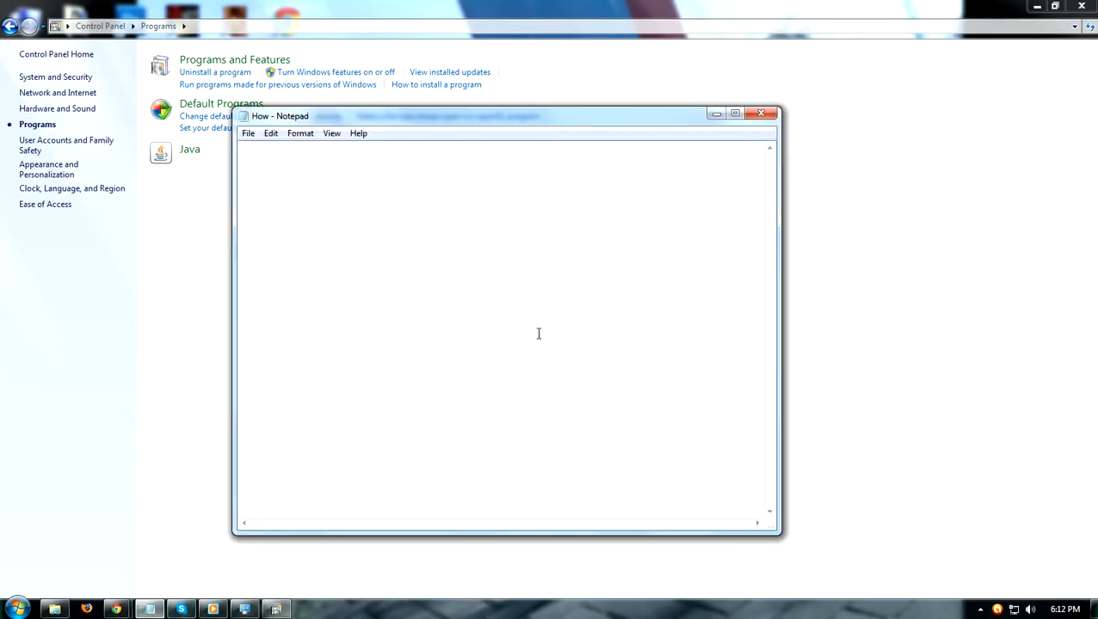
text(find the)
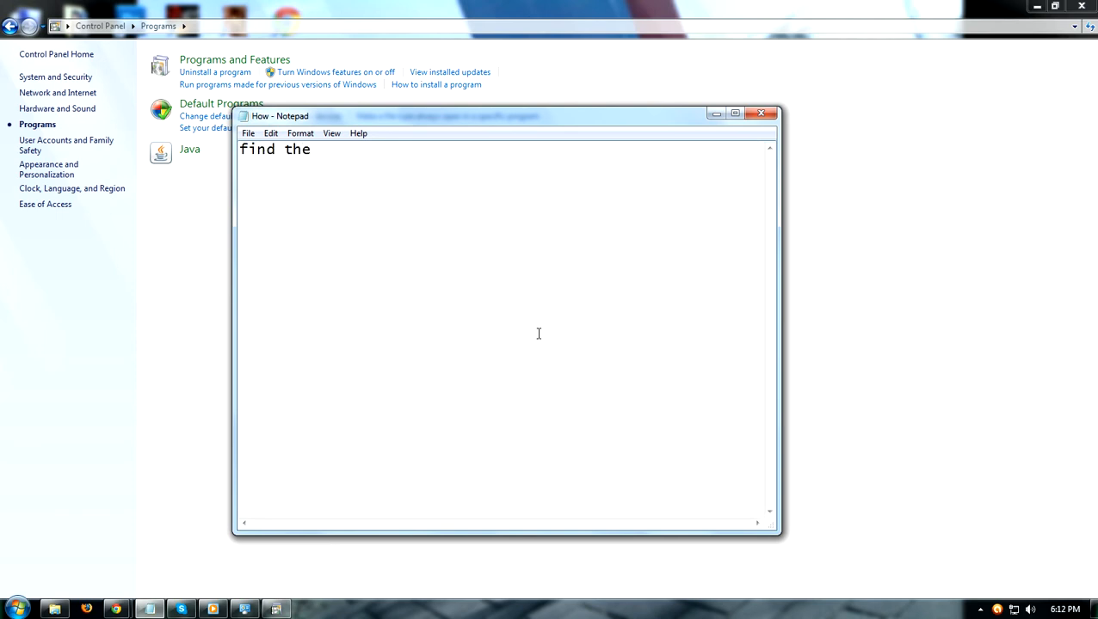
mouse_move(437, 122)
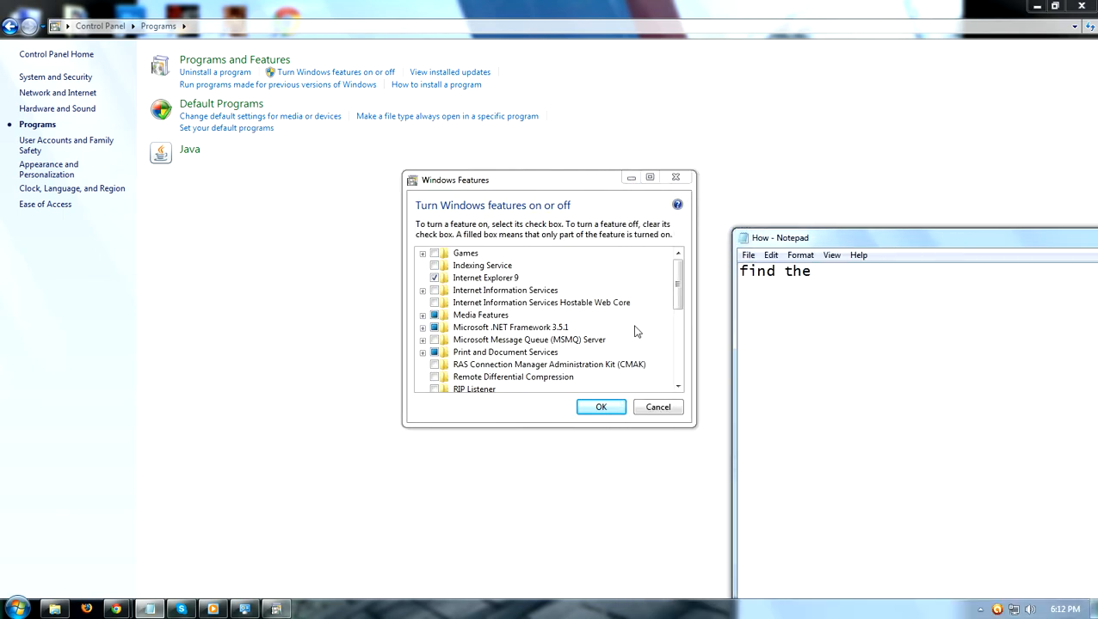
Step: Caption 'find the media features', then expand Media Features to show Windows Media Player checked
text(m)
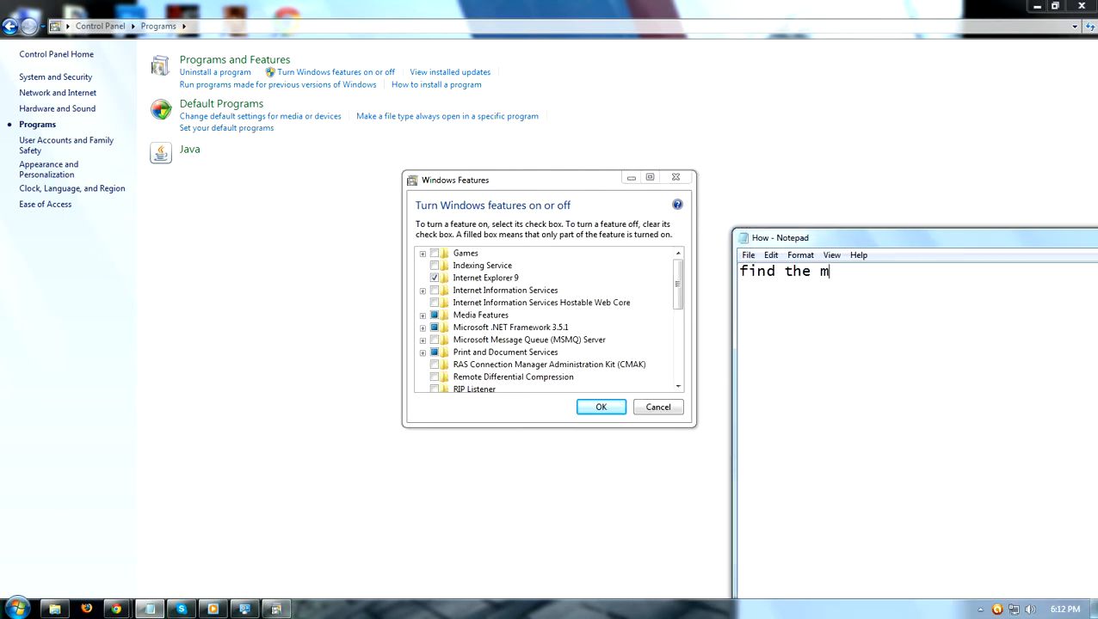
text(ed)
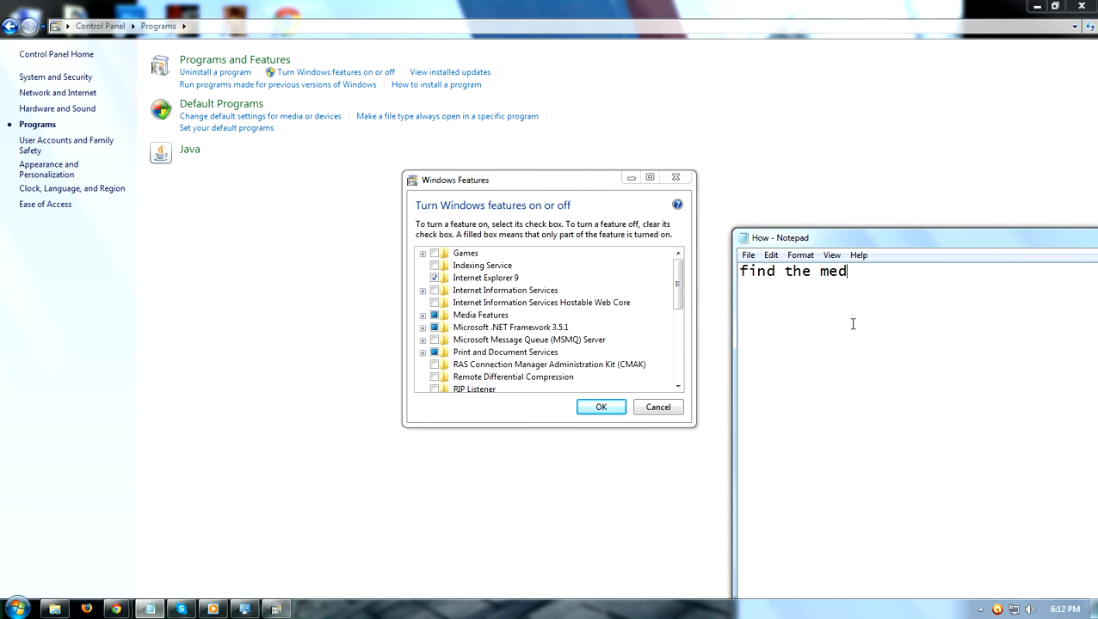
text(ia feat)
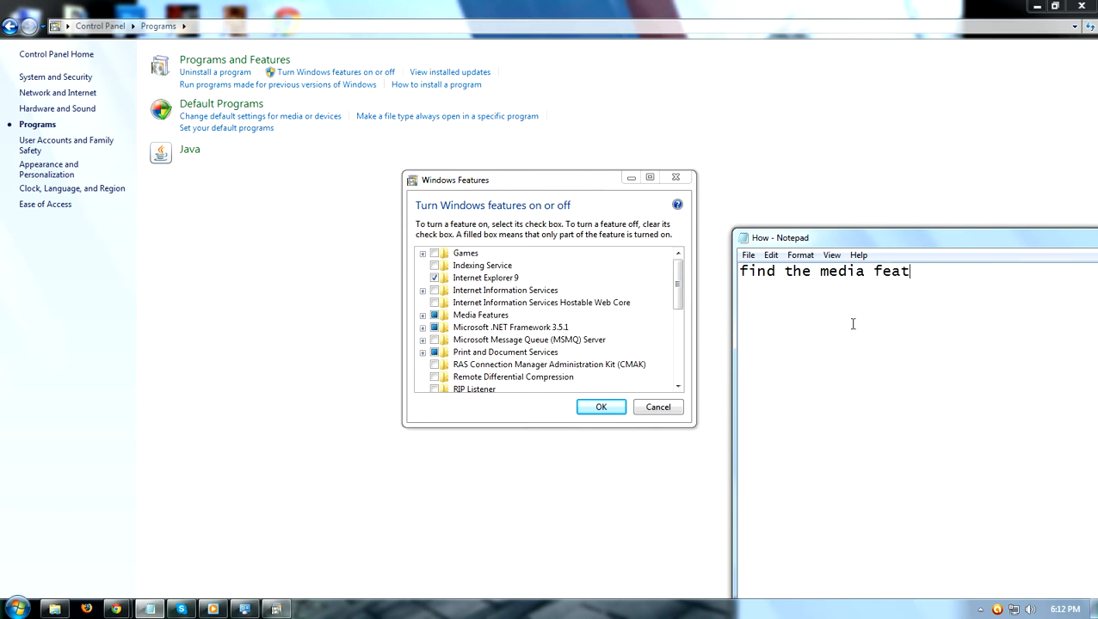
text(ures)
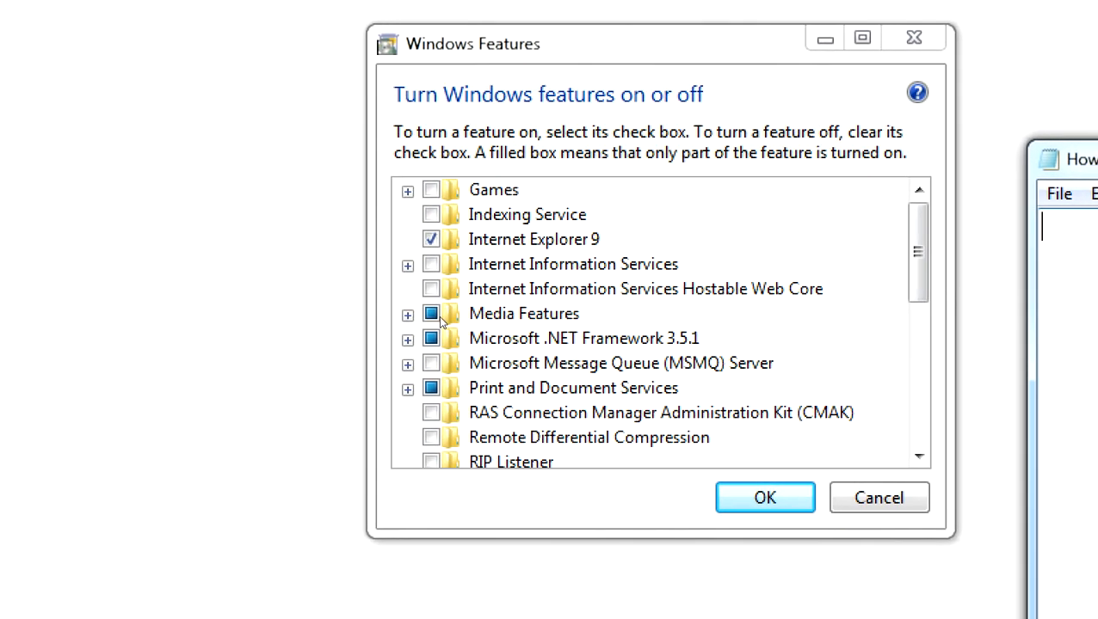
click(408, 313)
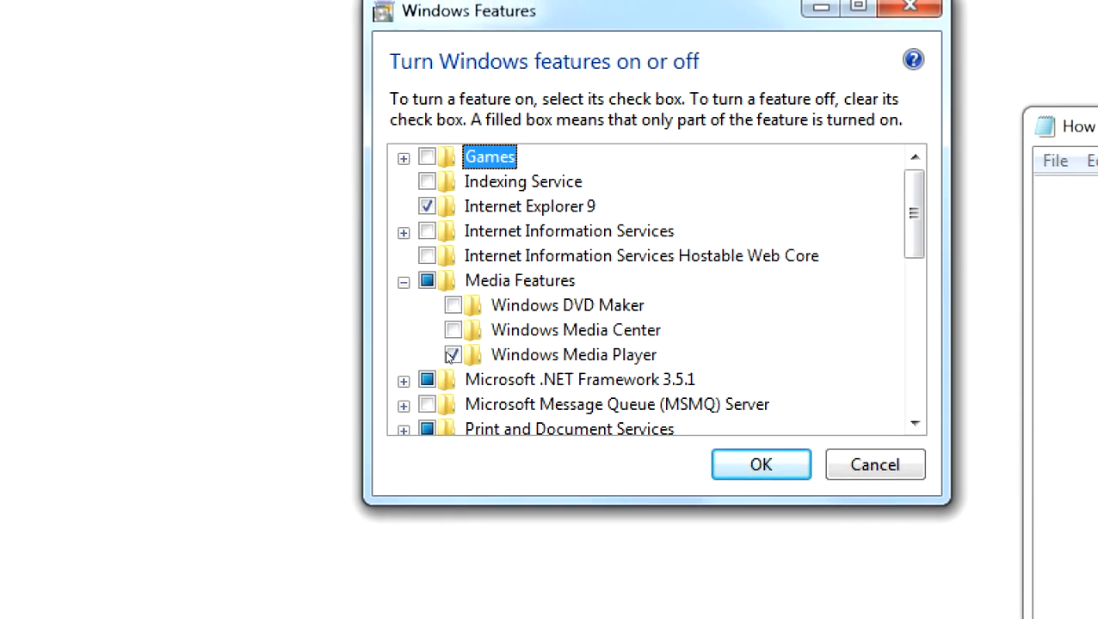
mouse_move(451, 355)
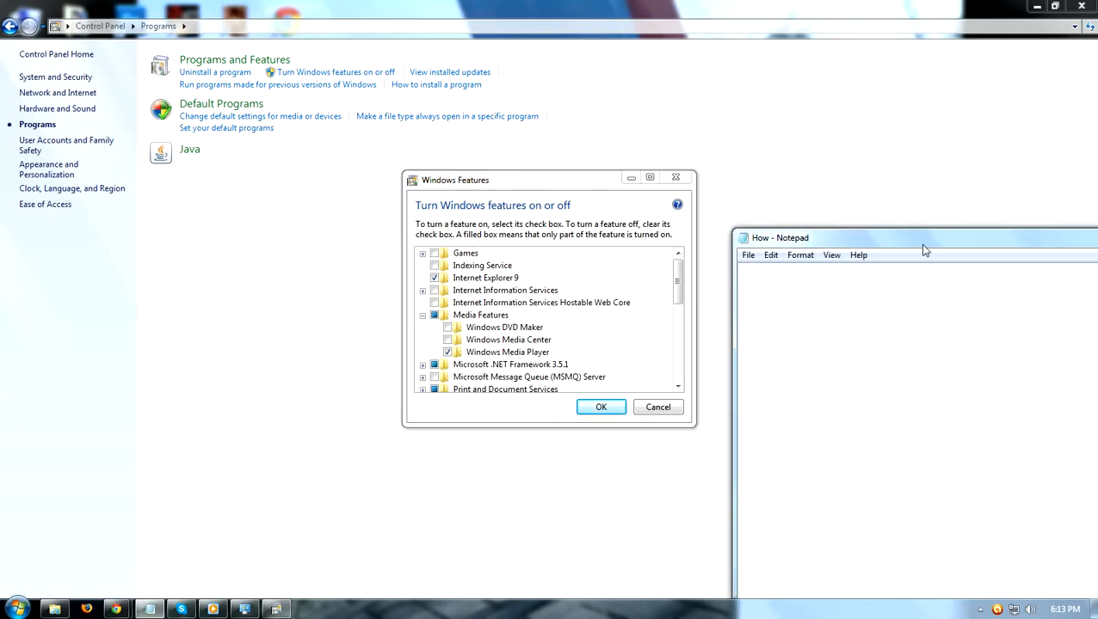
Step: Write the caption 'check the box windows media player or include the others' in Notepad
text(check the)
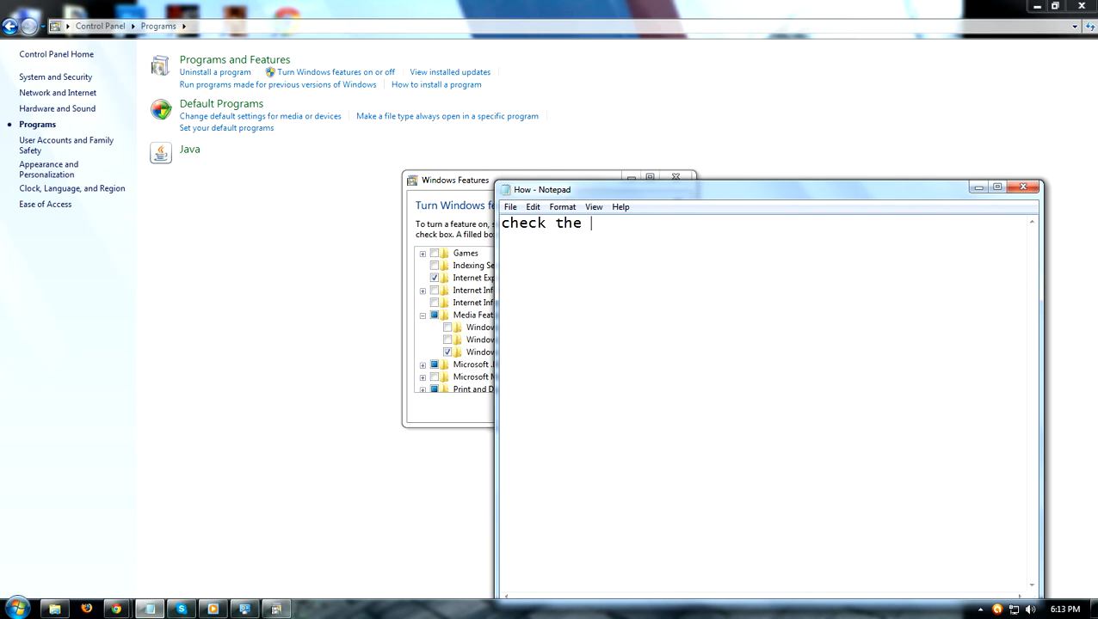
text(box wind)
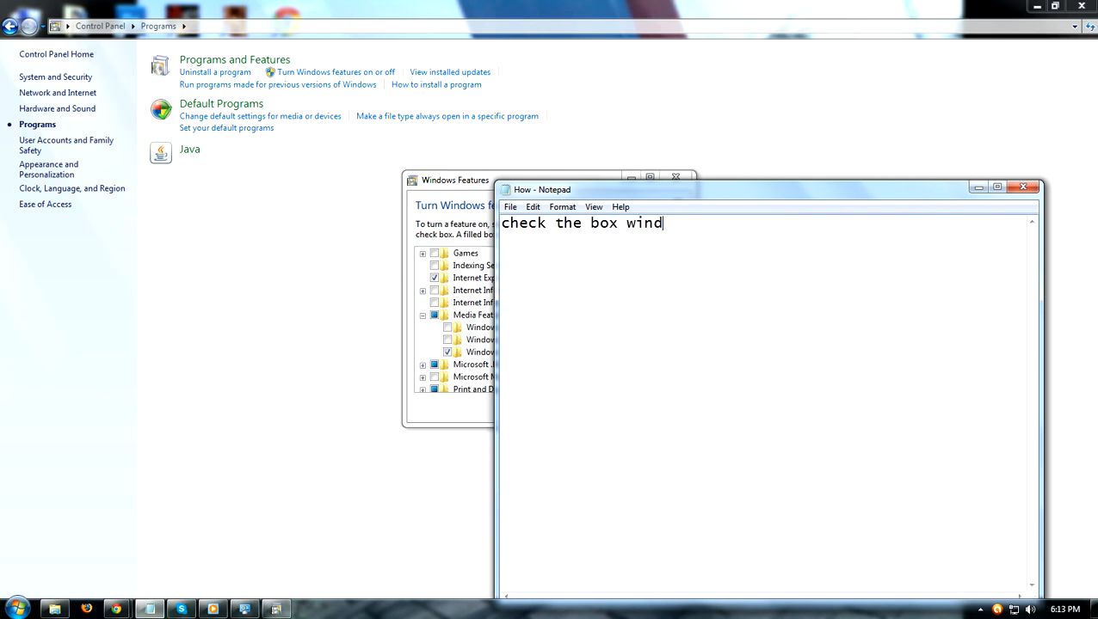
text(ows med)
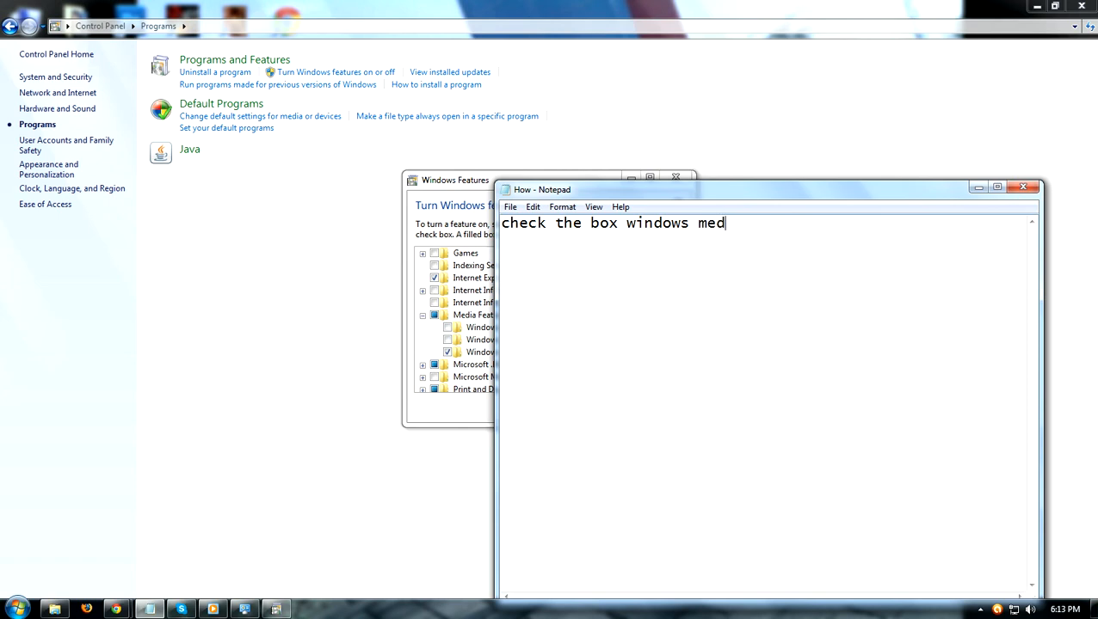
text(ia player)
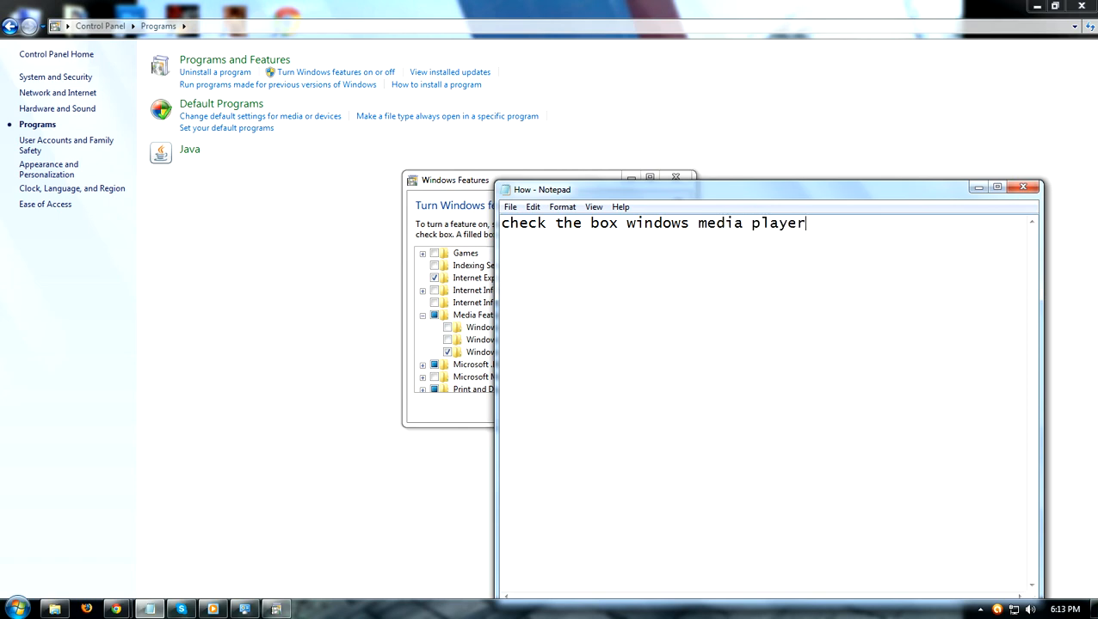
mouse_move(683, 251)
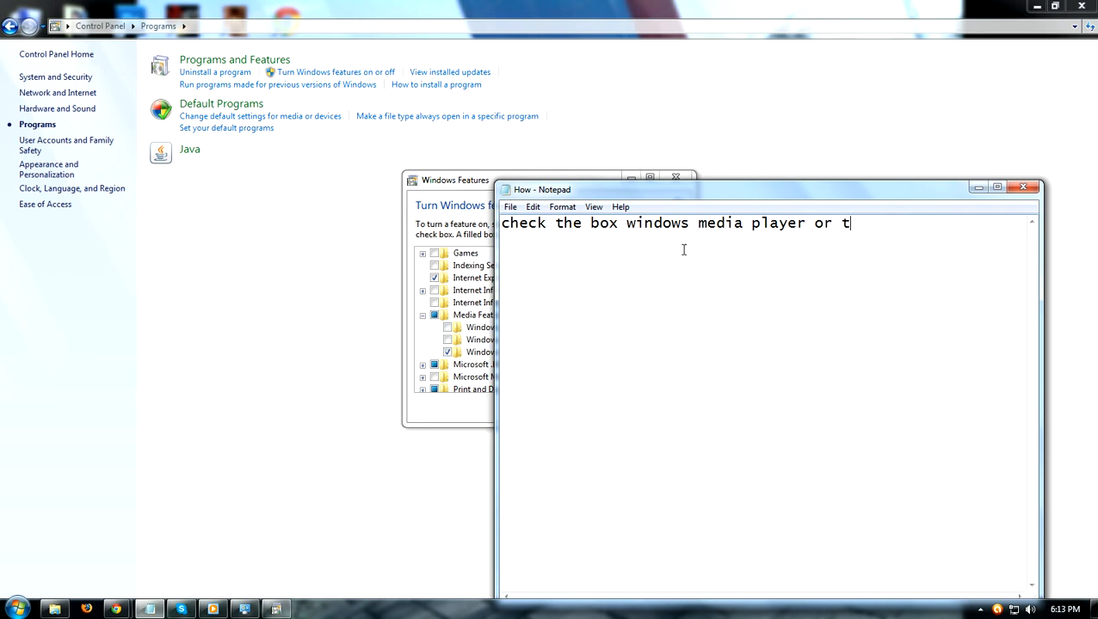
text(he)
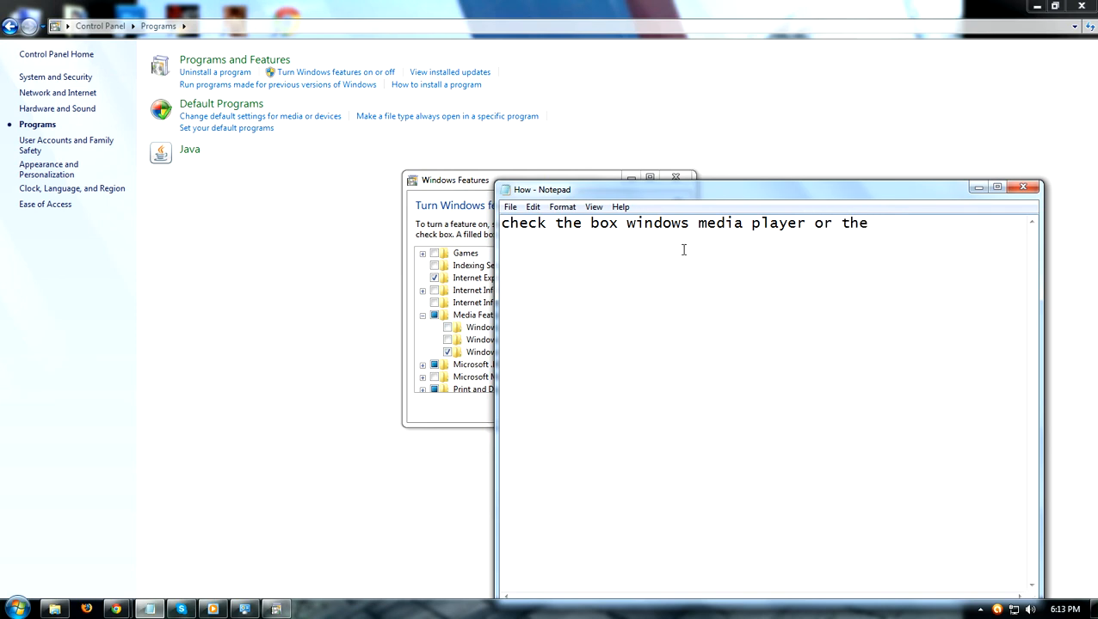
text(includ)
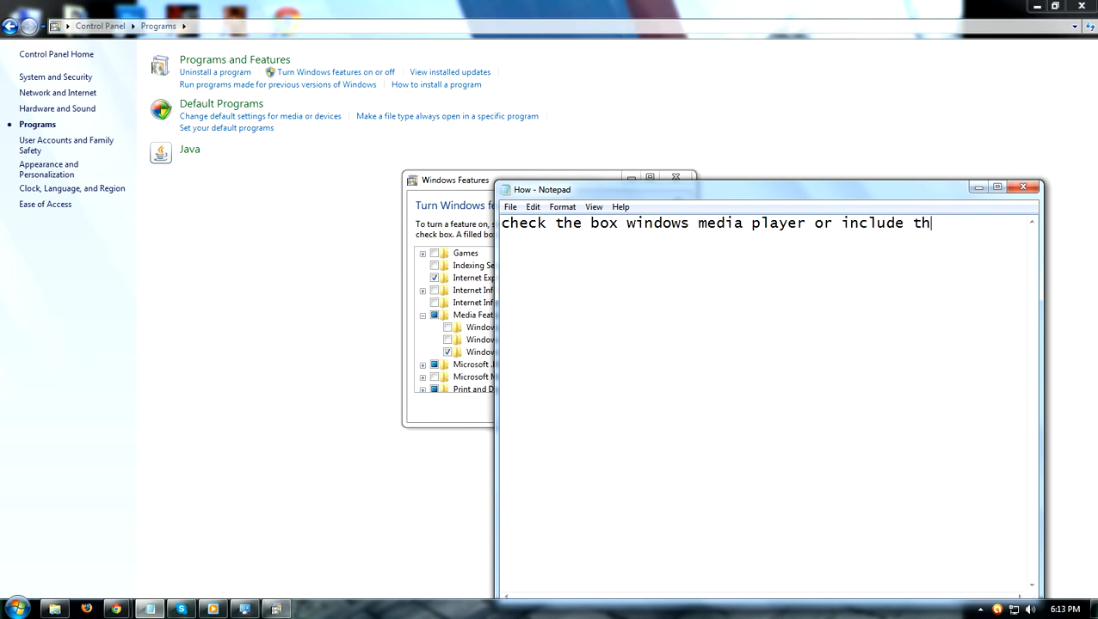
text(e others)
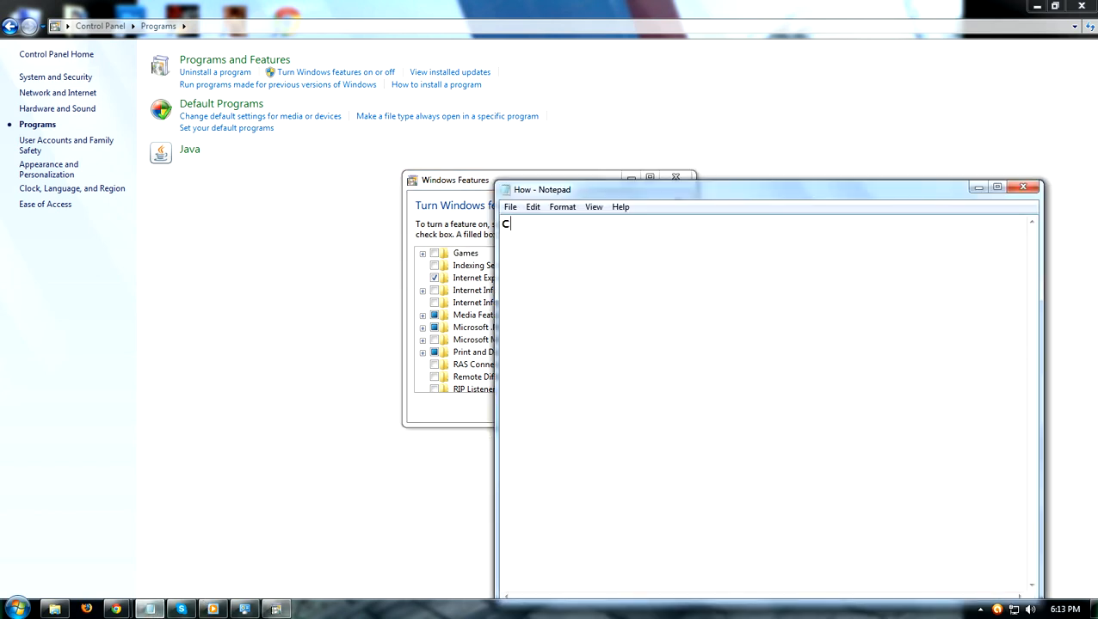
Step: Caption 'click ok', then replace the line so the note ends 'YOUR DONE!!thanks'
text(lick ok)
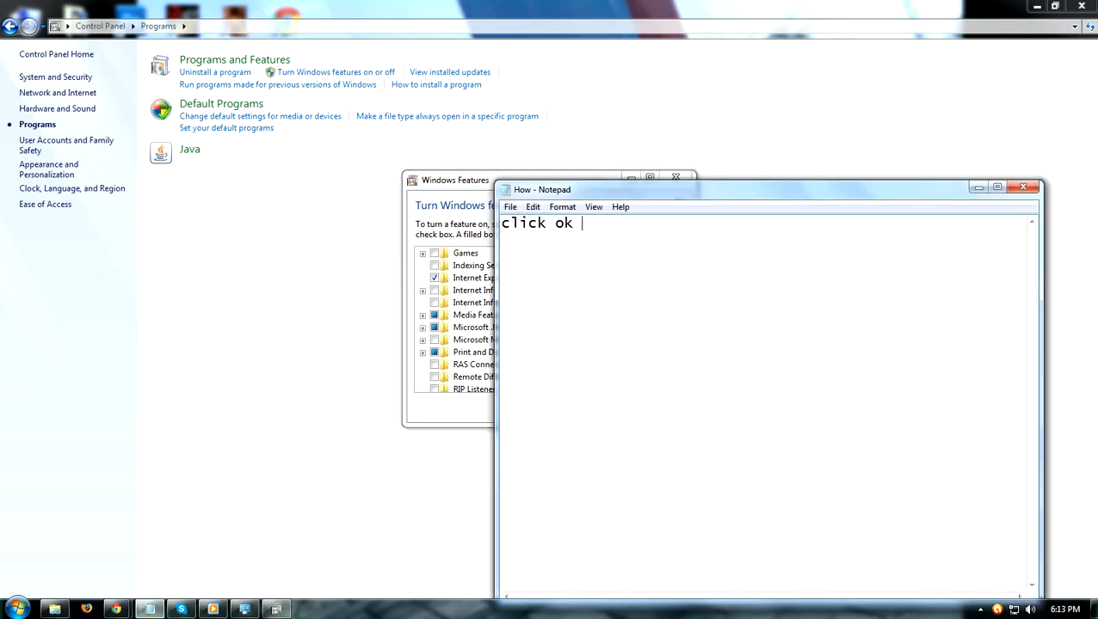
triple_click(537, 223)
text(and)
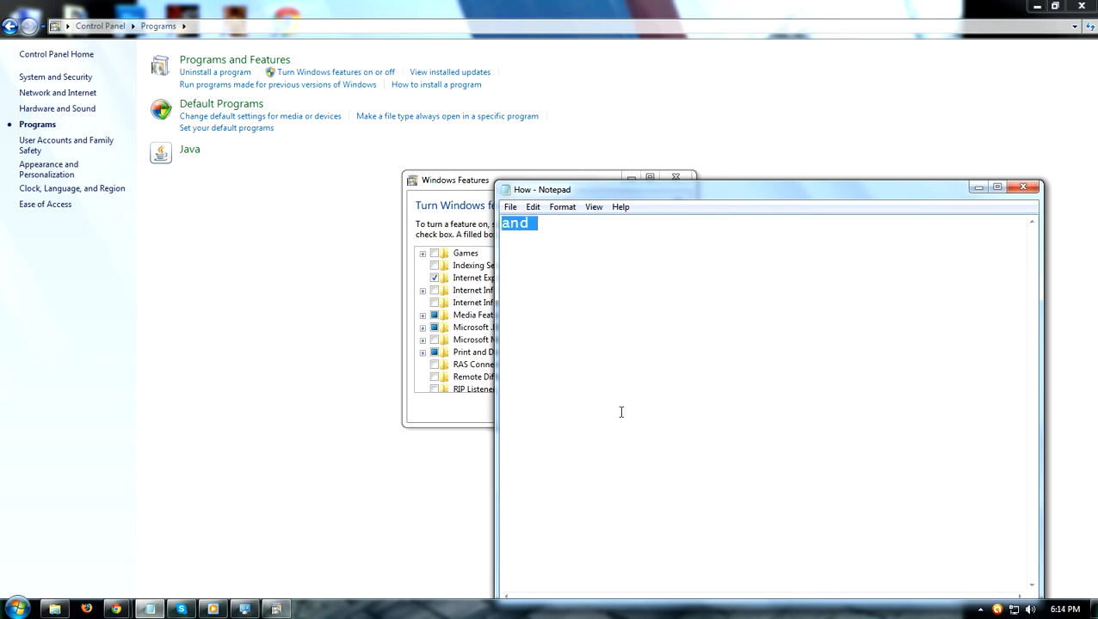
text(YOUR)
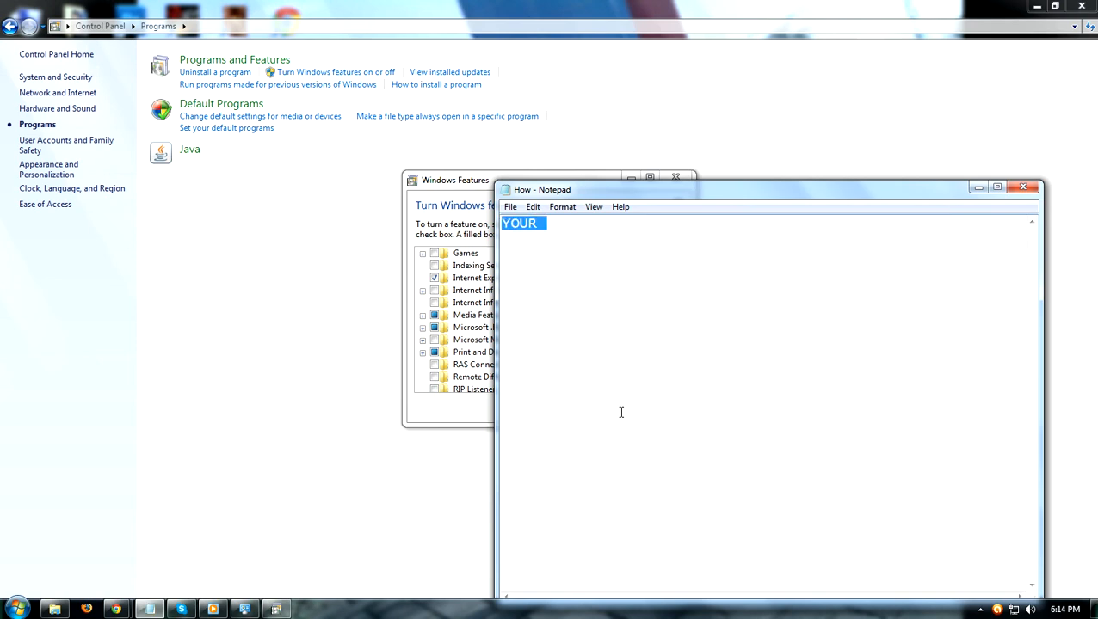
text(DONE)
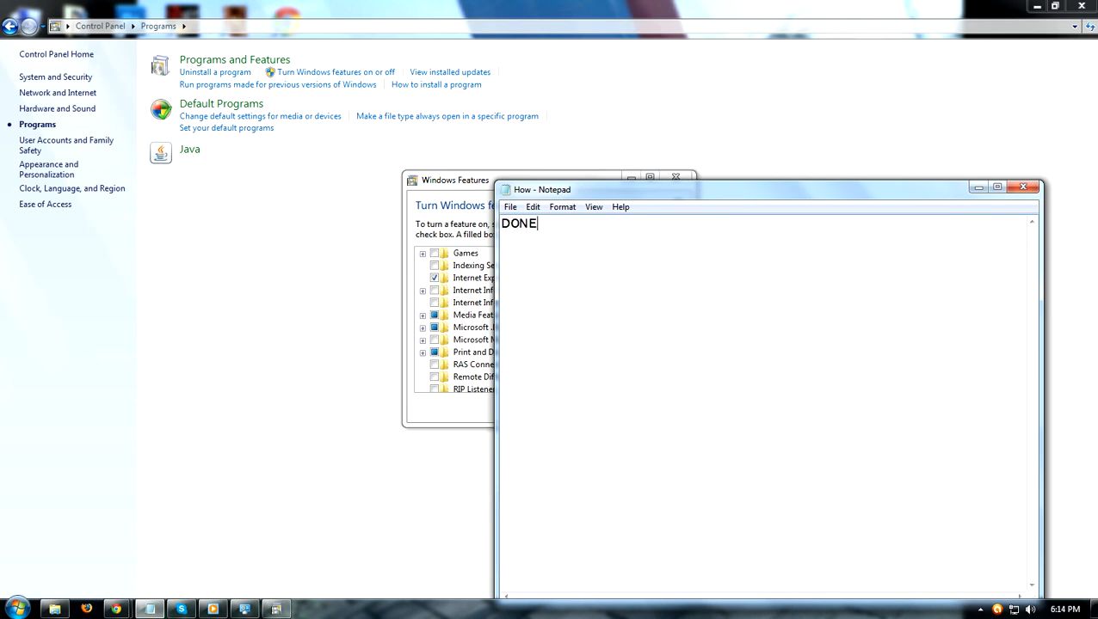
text(!!th)
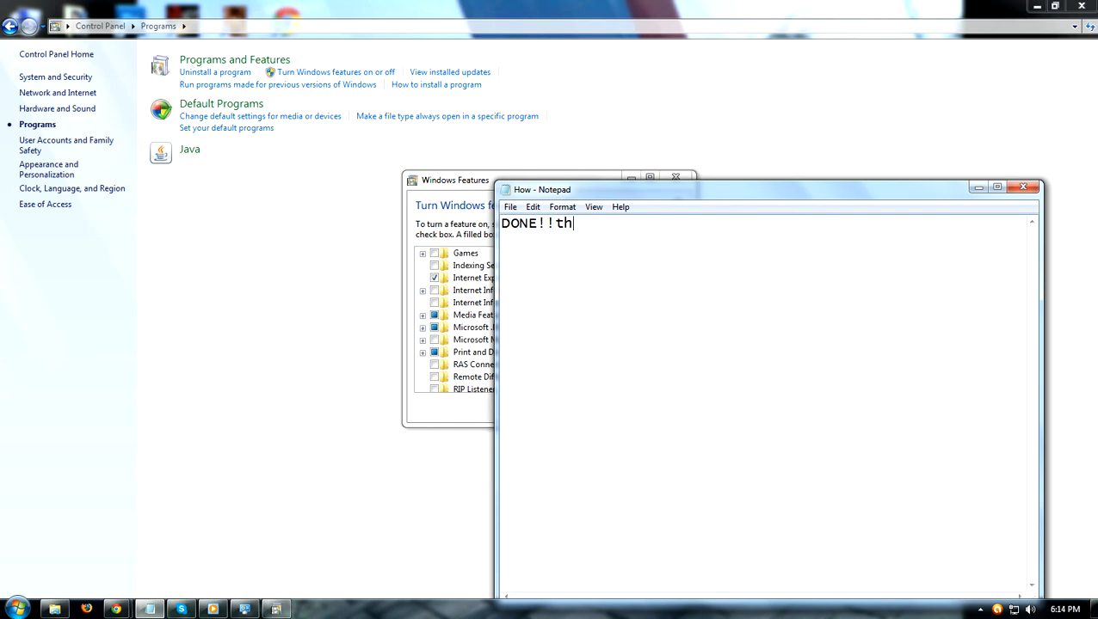
text(anks)
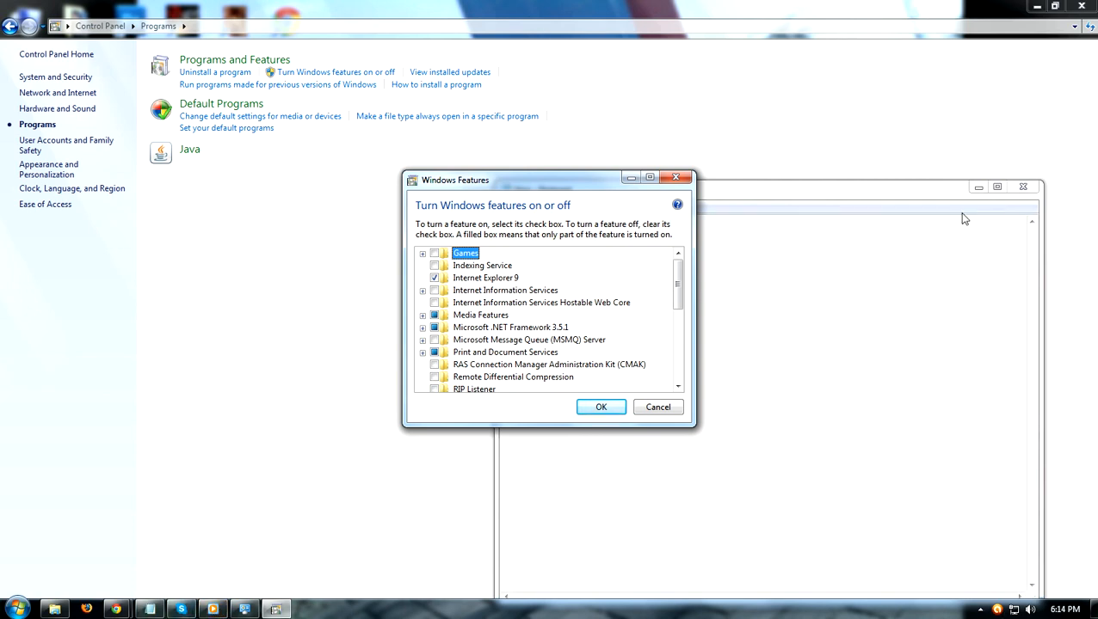
mouse_move(800, 239)
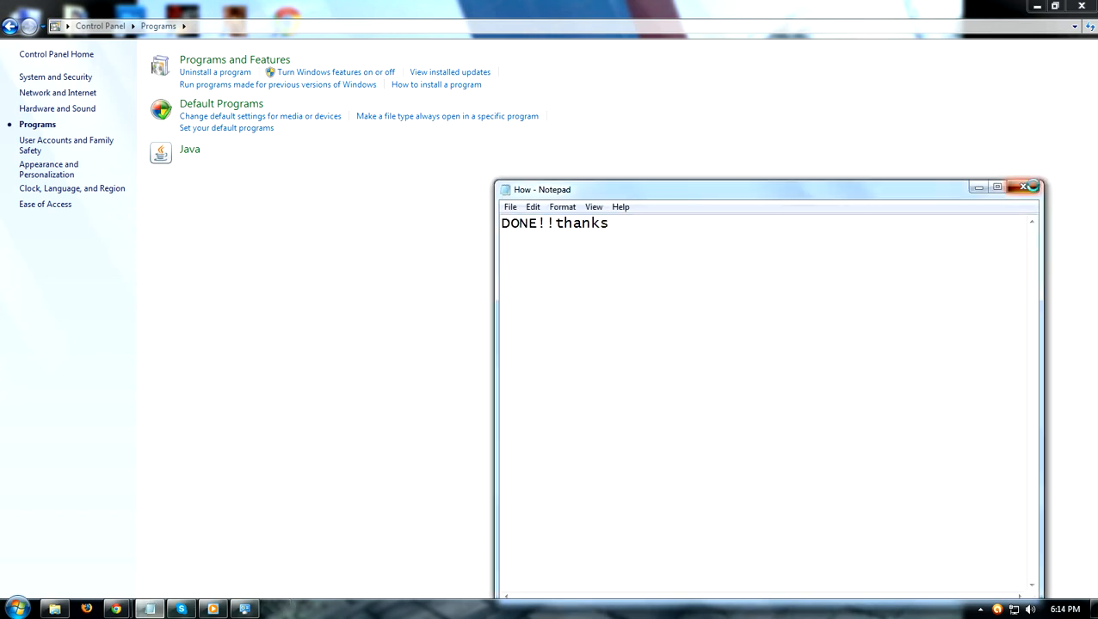
Step: Dismiss the Notepad caption window, leaving only the Programs page showing
click(1032, 188)
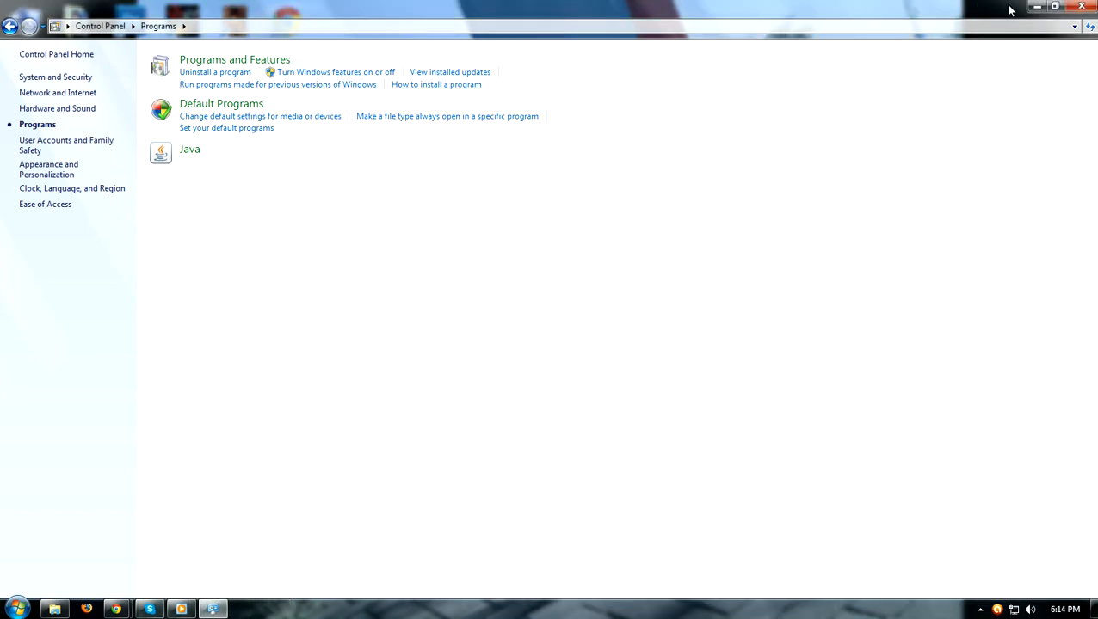